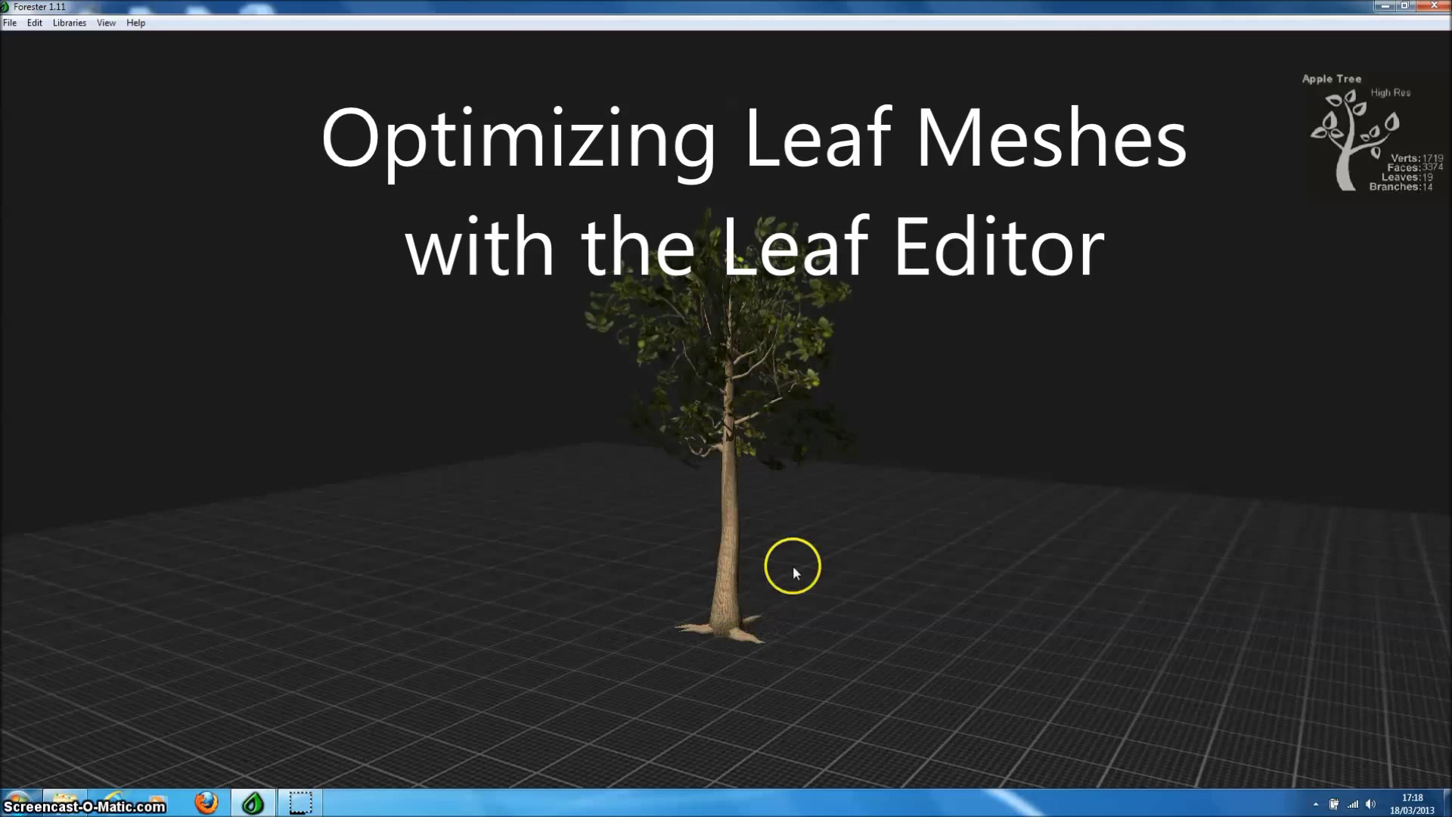
pyautogui.moveTo(907, 526)
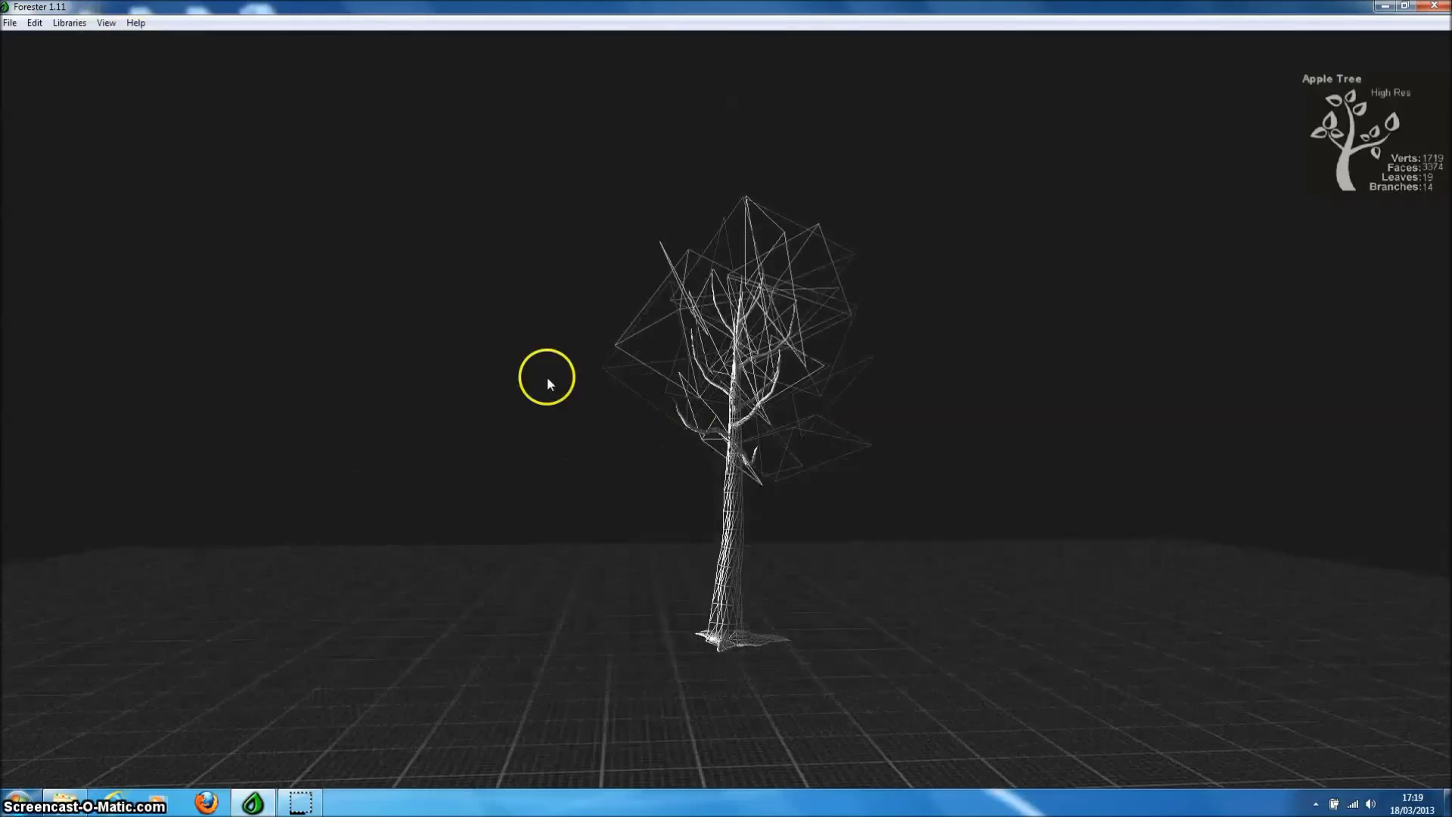
# - Return the tree to Material shading and create New Leaf 32 from the Libraries menu
pyautogui.moveTo(546, 378); pyautogui.dragTo(982, 519)
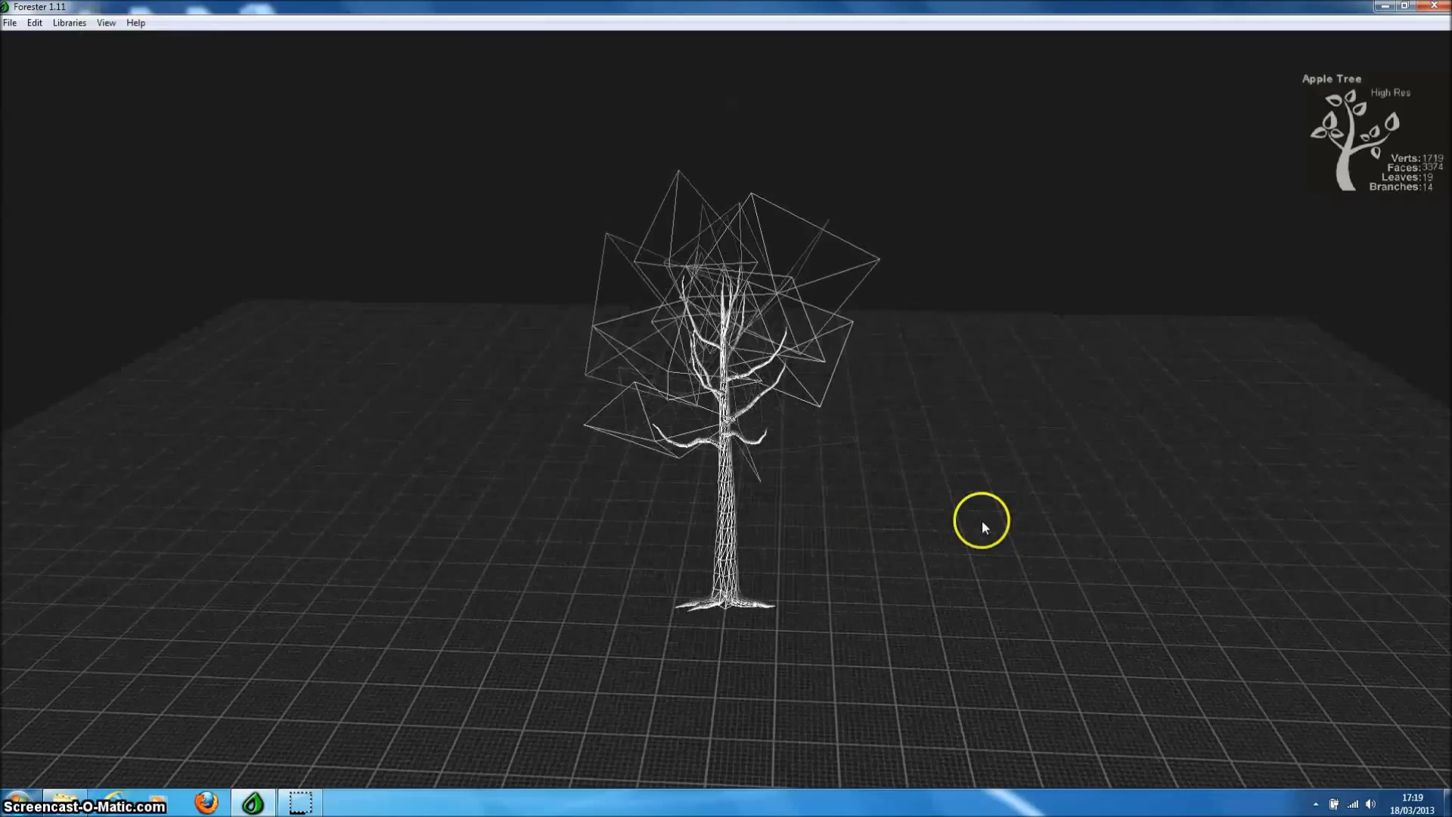
pyautogui.click(106, 22)
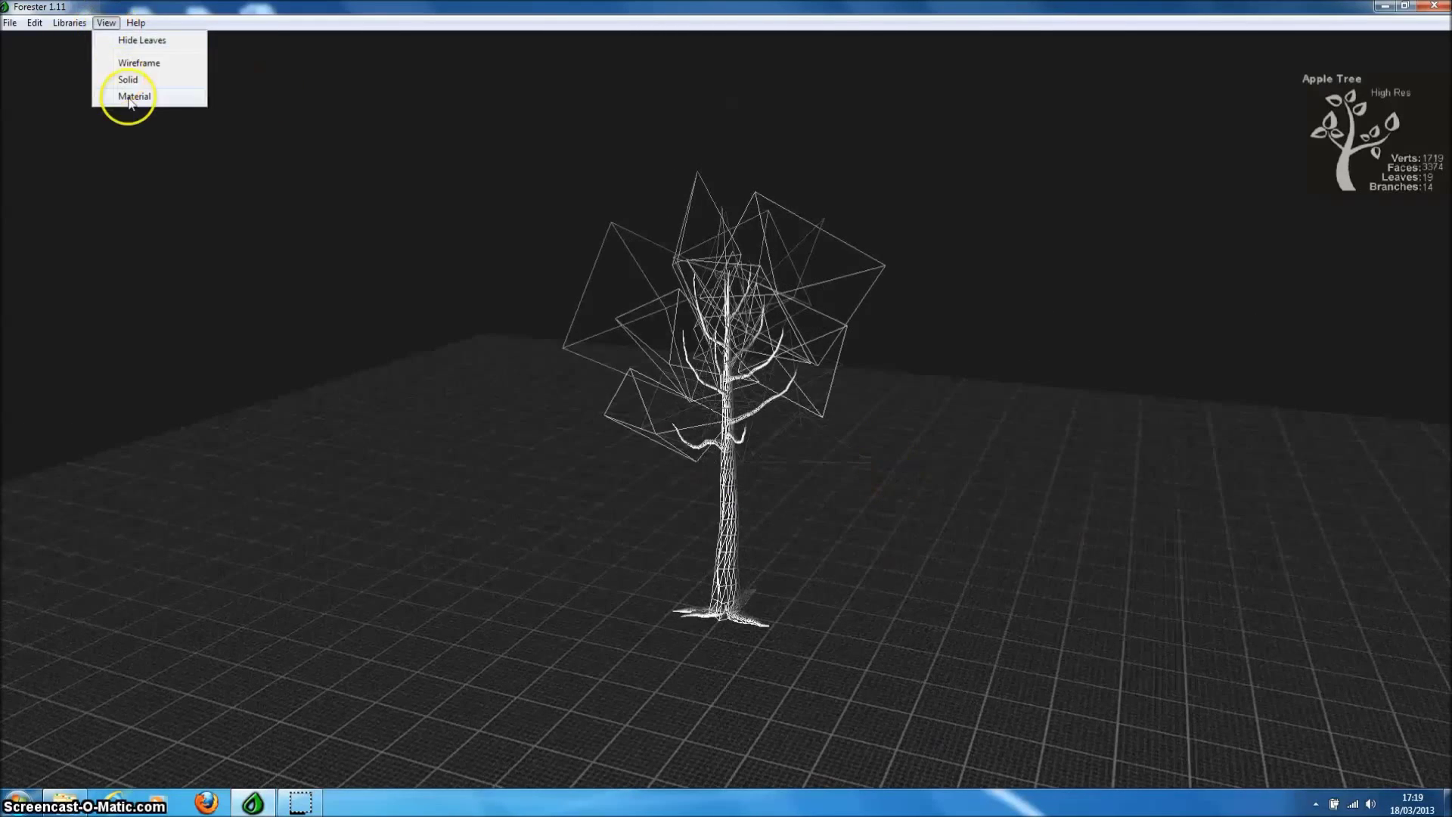
pyautogui.click(135, 96)
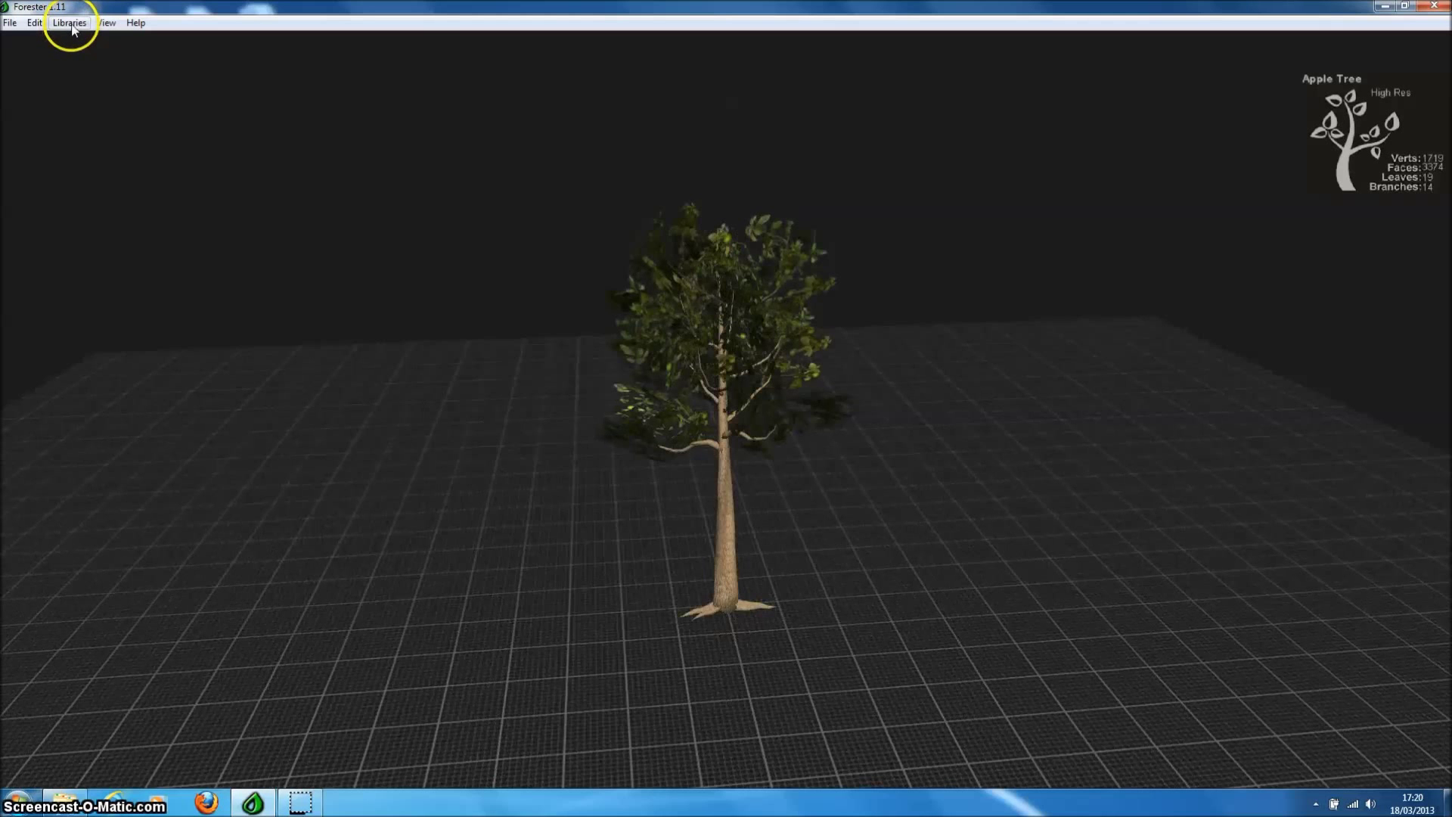
pyautogui.click(69, 22)
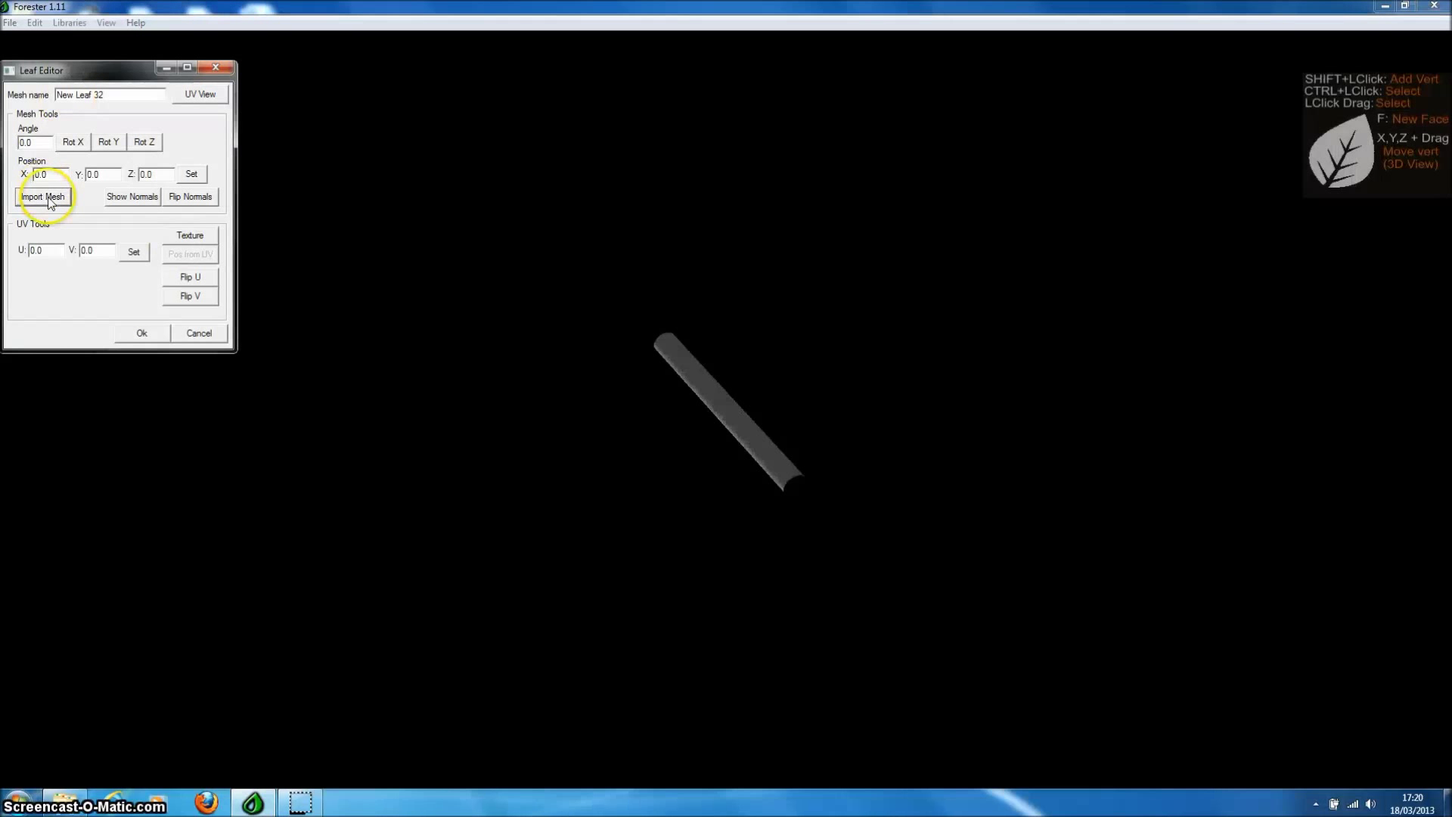
# - Import angleleaf.dae as the leaf mesh and rotate it 90 degrees
pyautogui.click(42, 197)
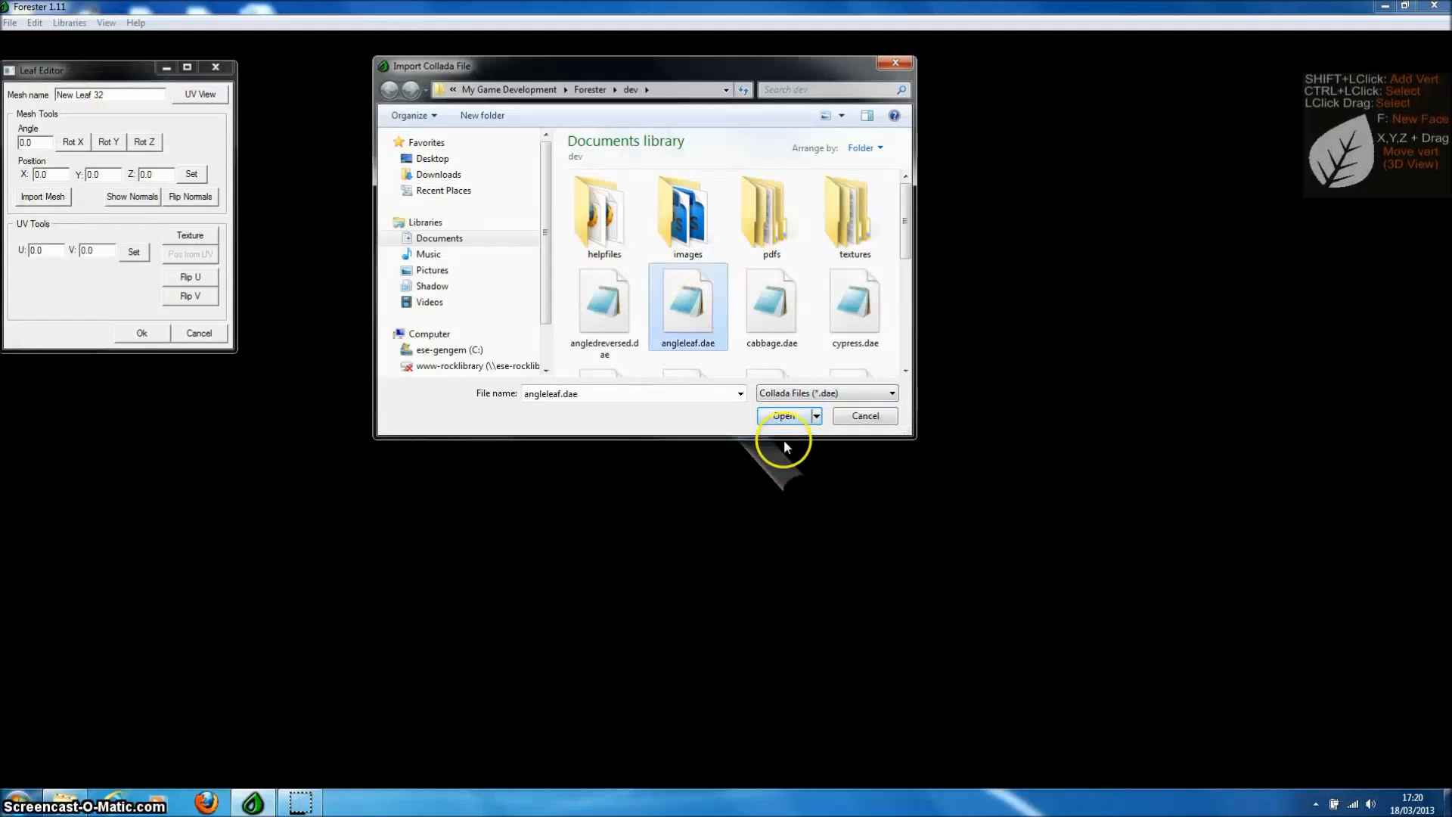
pyautogui.click(783, 415)
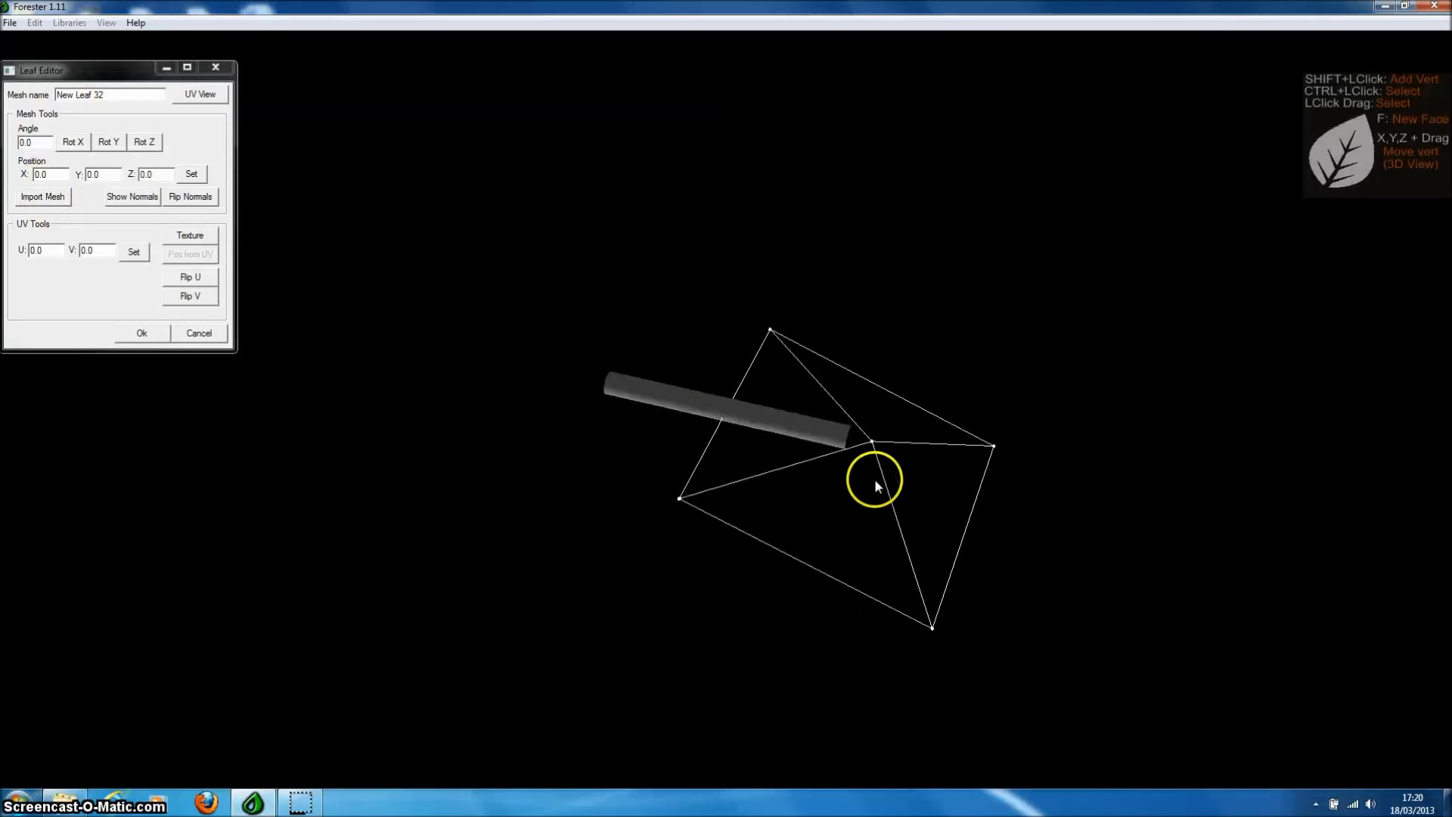
pyautogui.click(71, 141)
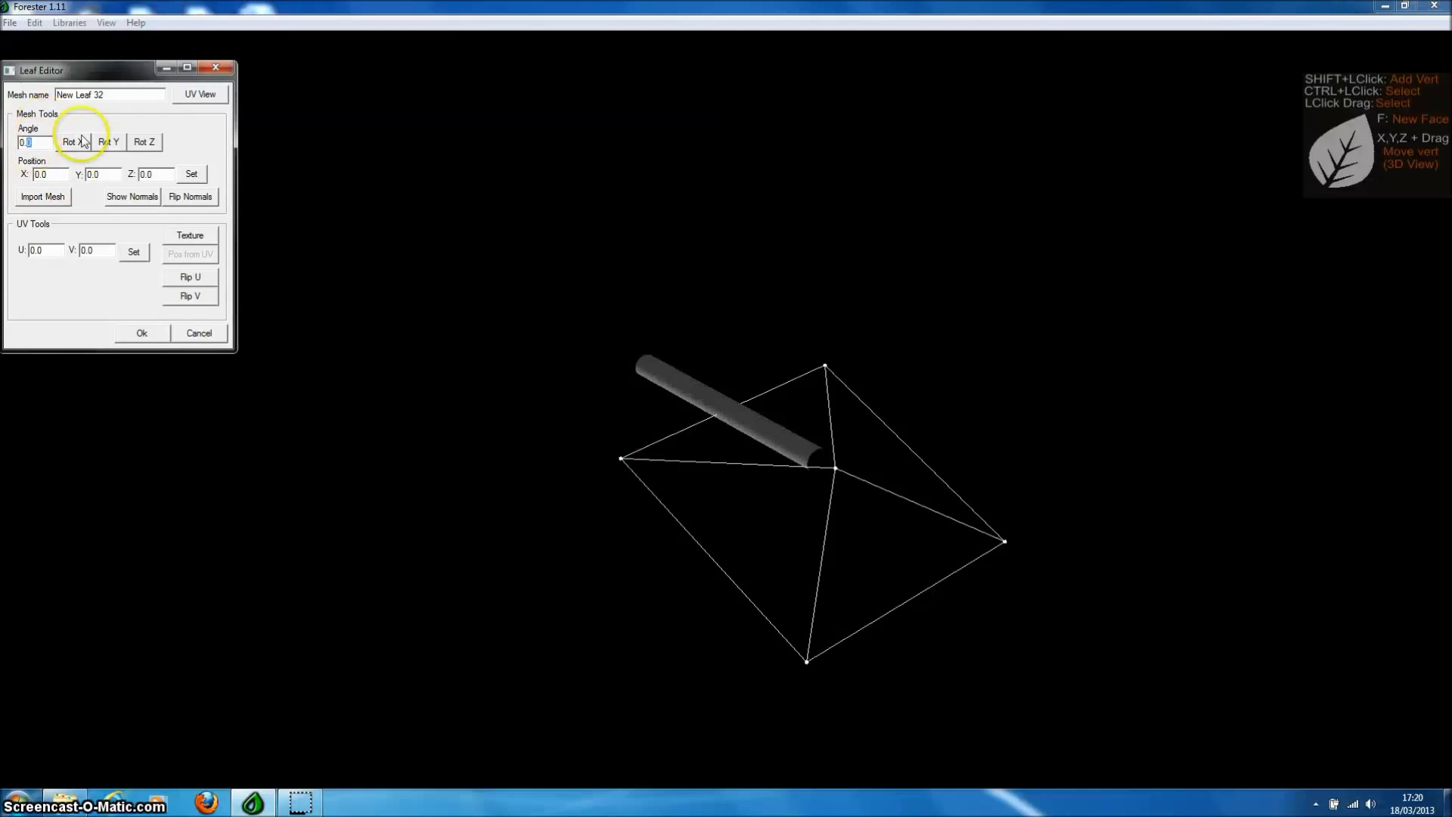
pyautogui.click(73, 142)
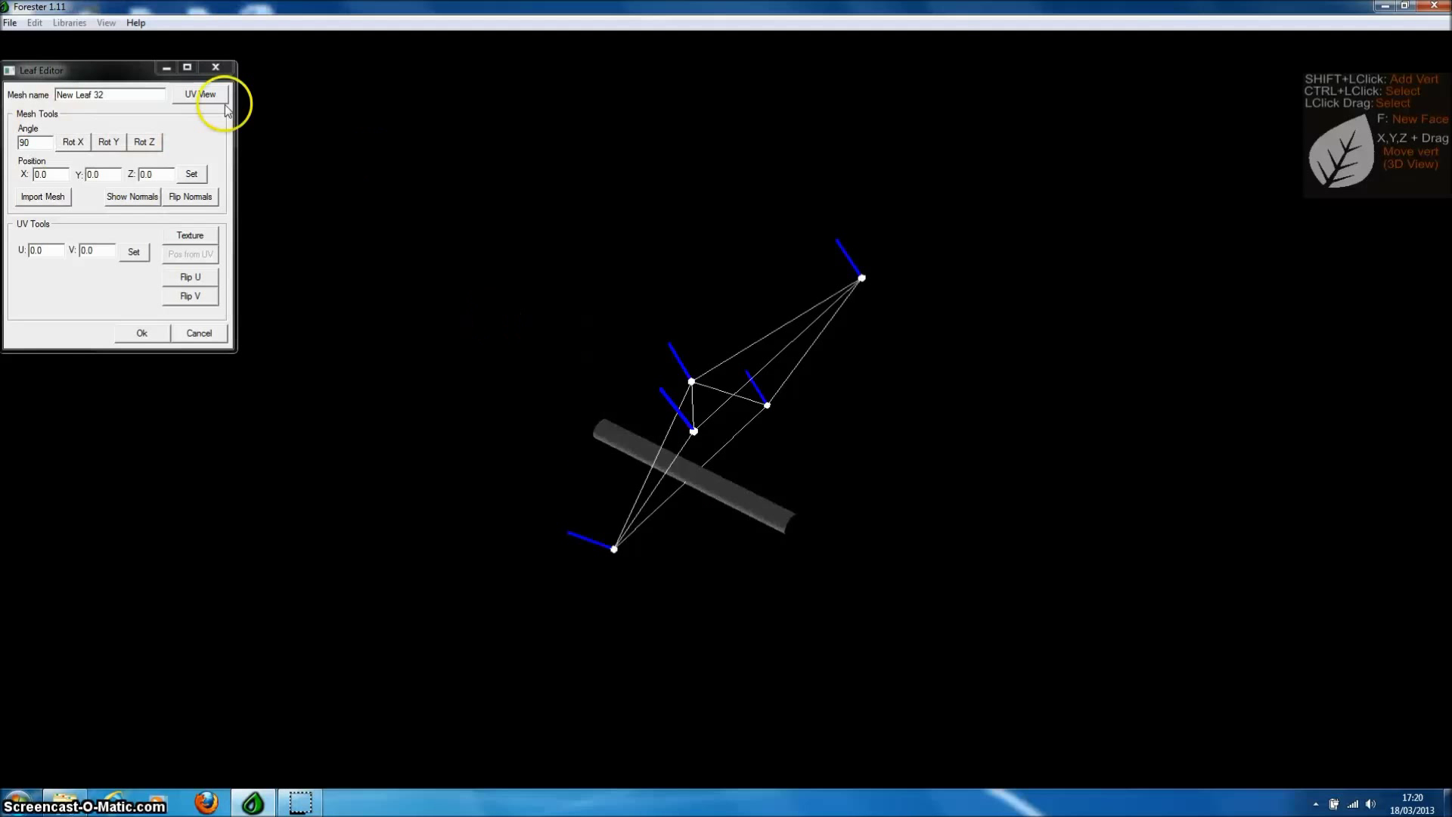
# - Dismiss the empty material library, flip normals, and show the UV layout over the apple-branch texture
pyautogui.click(190, 235)
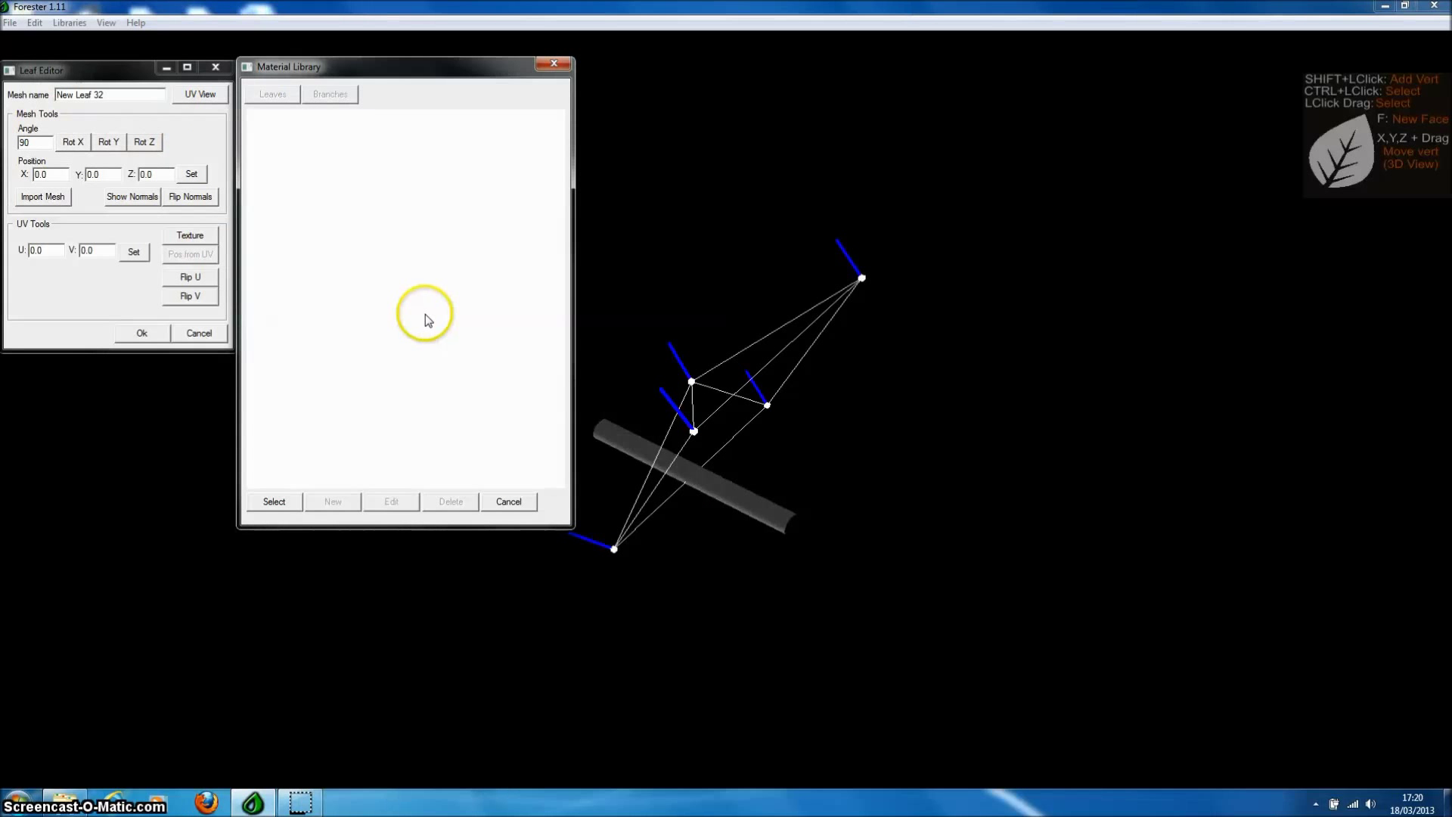
pyautogui.click(508, 501)
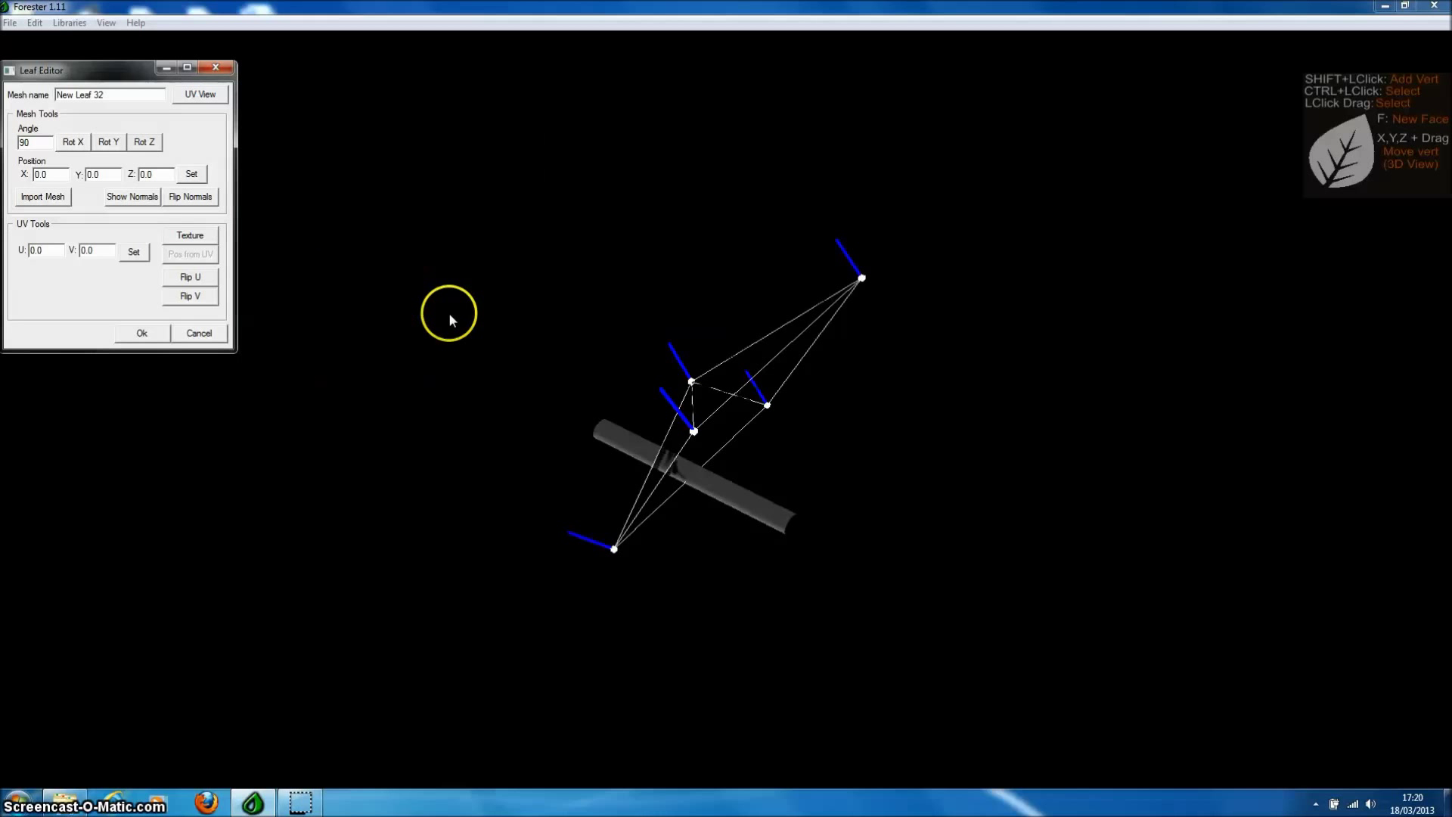
pyautogui.click(190, 197)
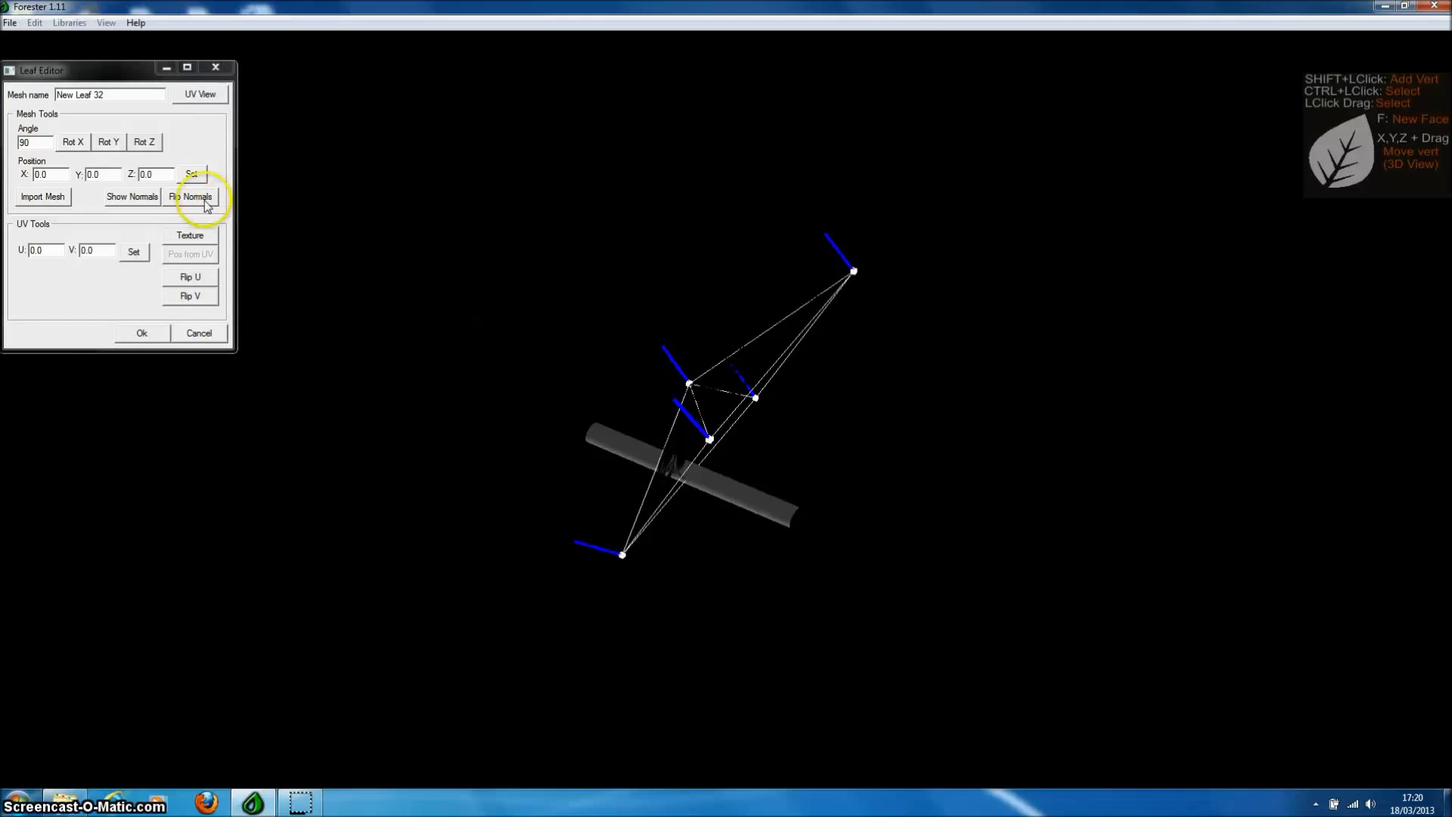
pyautogui.click(199, 93)
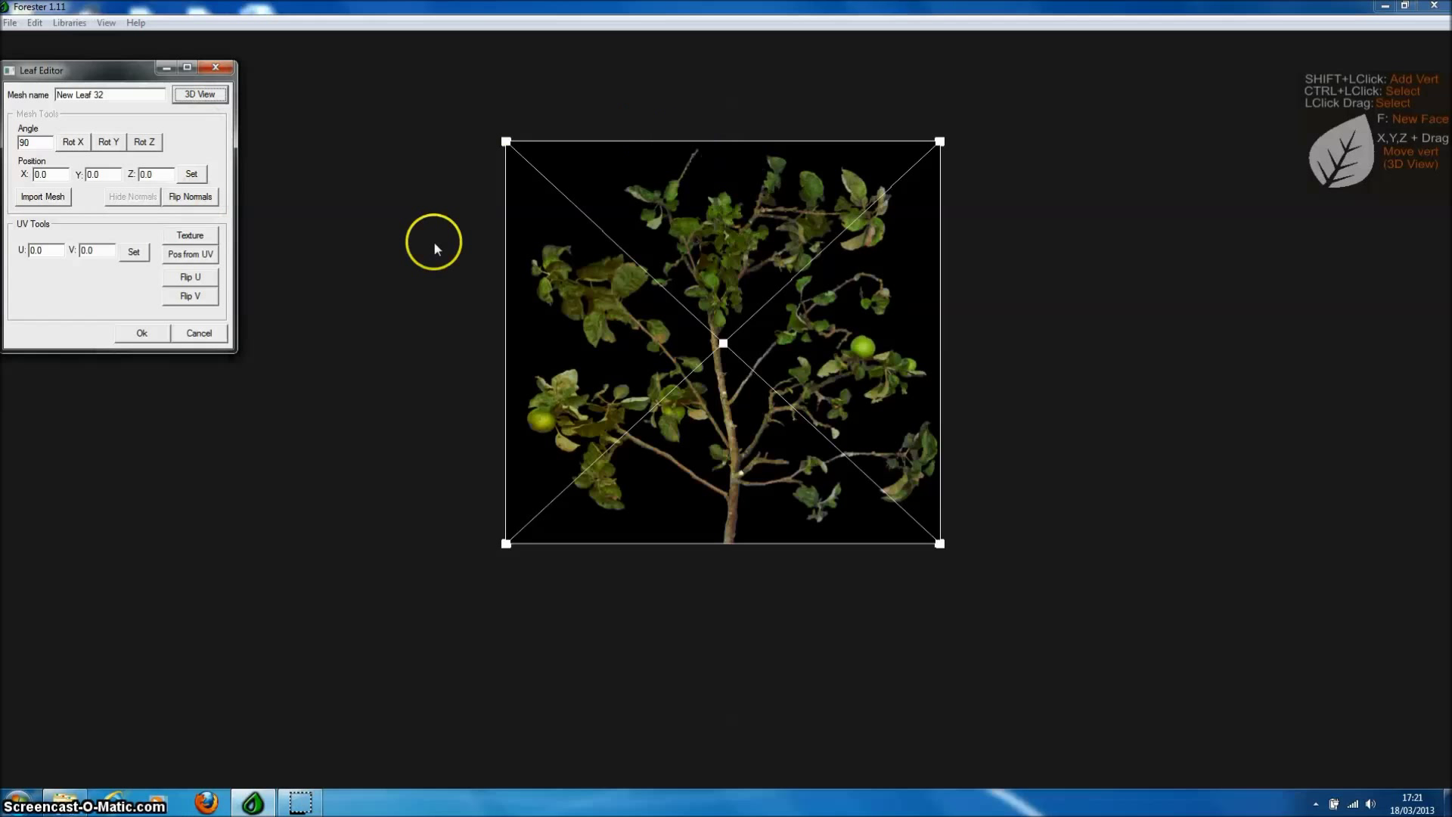
pyautogui.moveTo(797, 361)
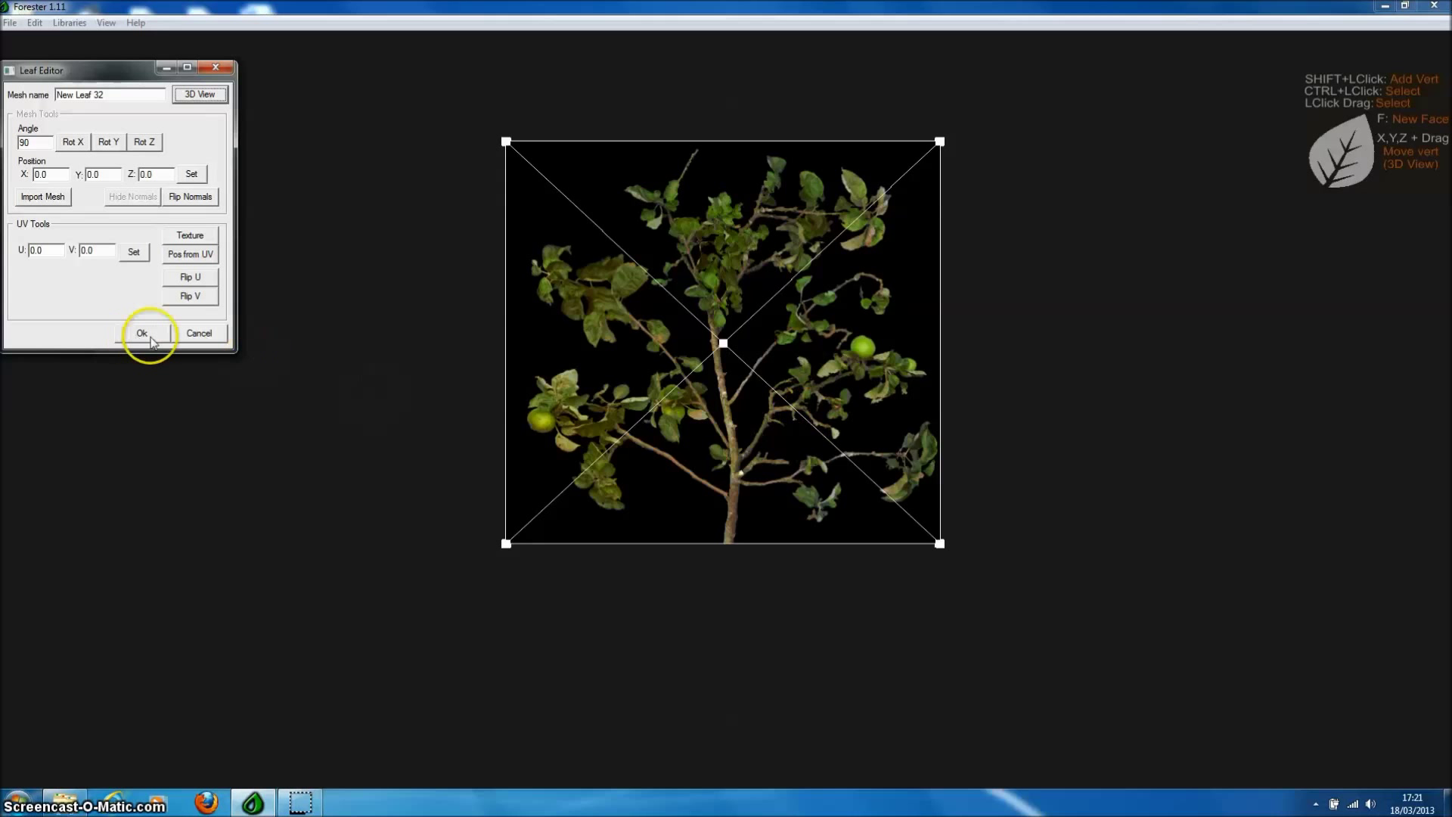
# - Accept the leaf mesh and return to UV view with vertices around the branch outline
pyautogui.click(141, 333)
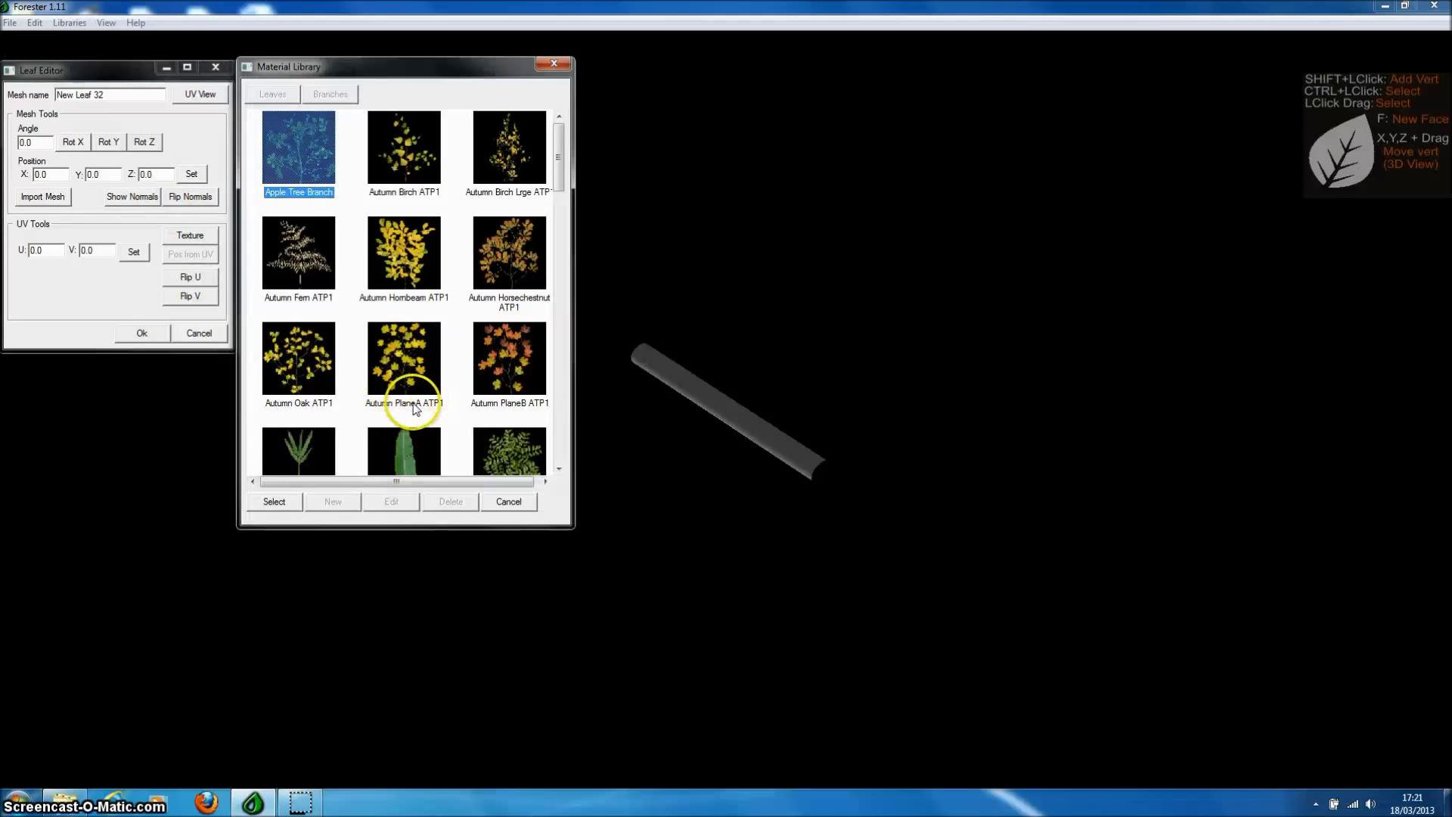
pyautogui.click(508, 501)
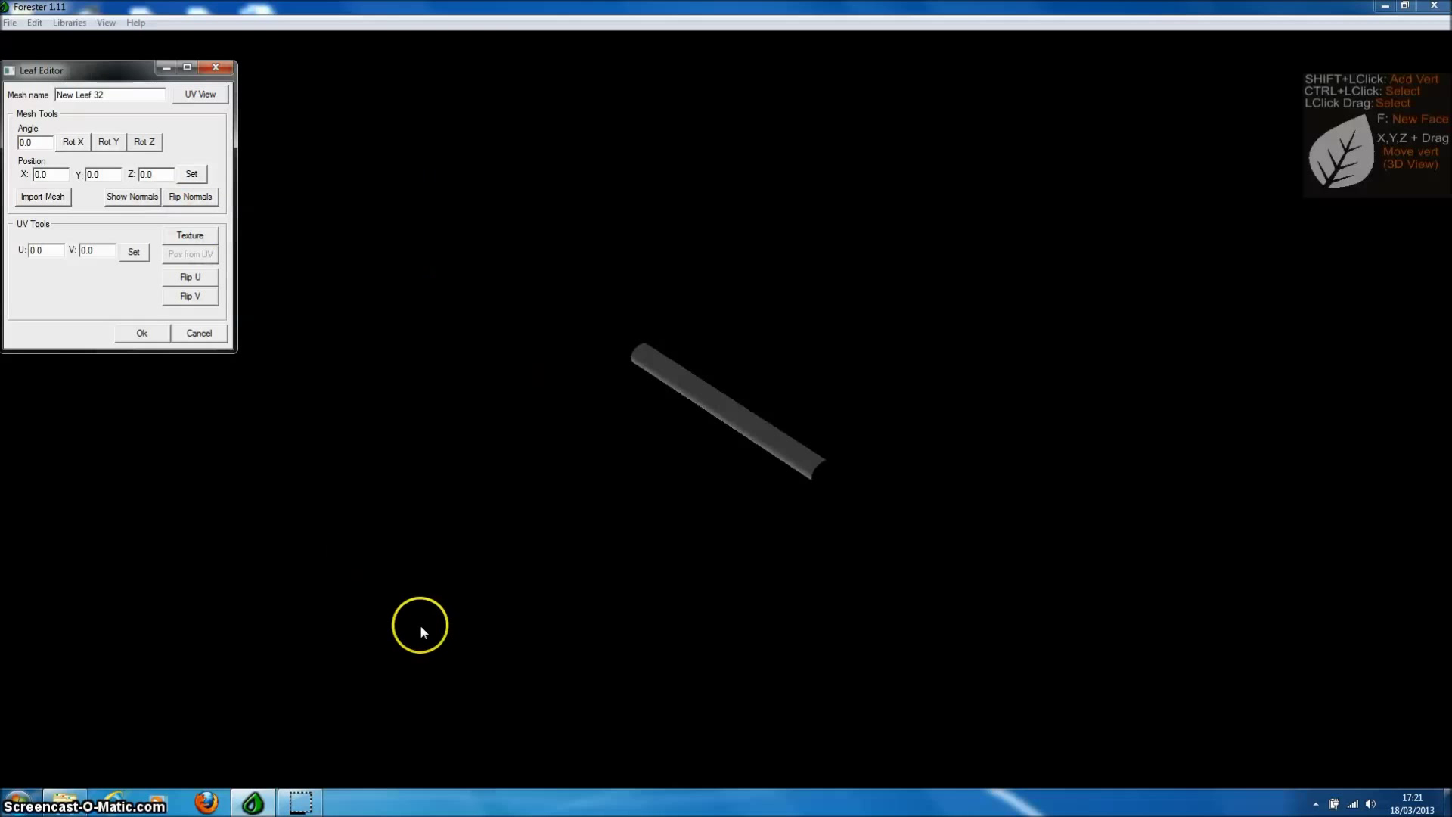
pyautogui.click(199, 94)
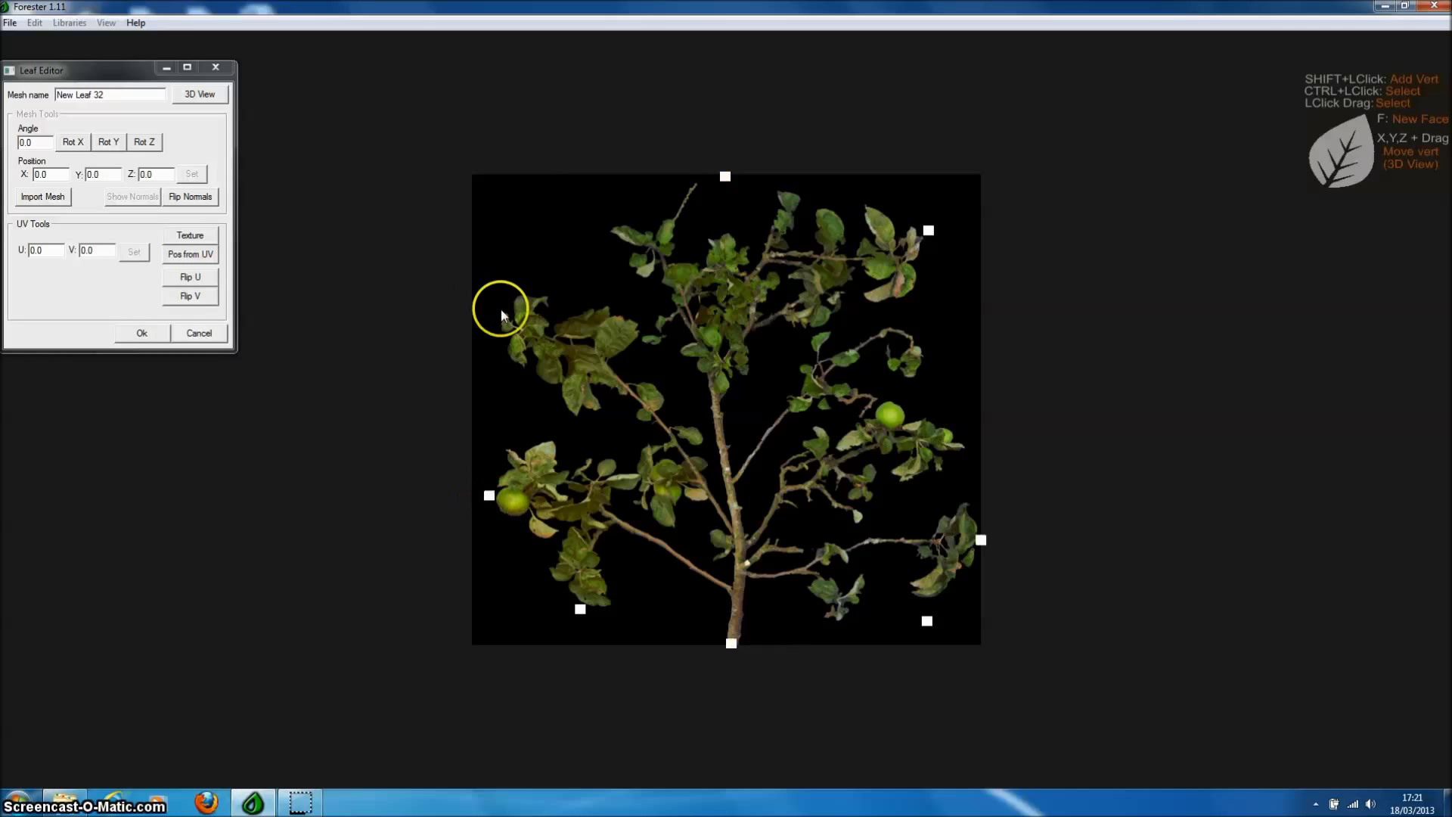
# - Select all outline vertices, create faces, and reposition the top vertex
pyautogui.moveTo(499, 310); pyautogui.dragTo(1064, 347)
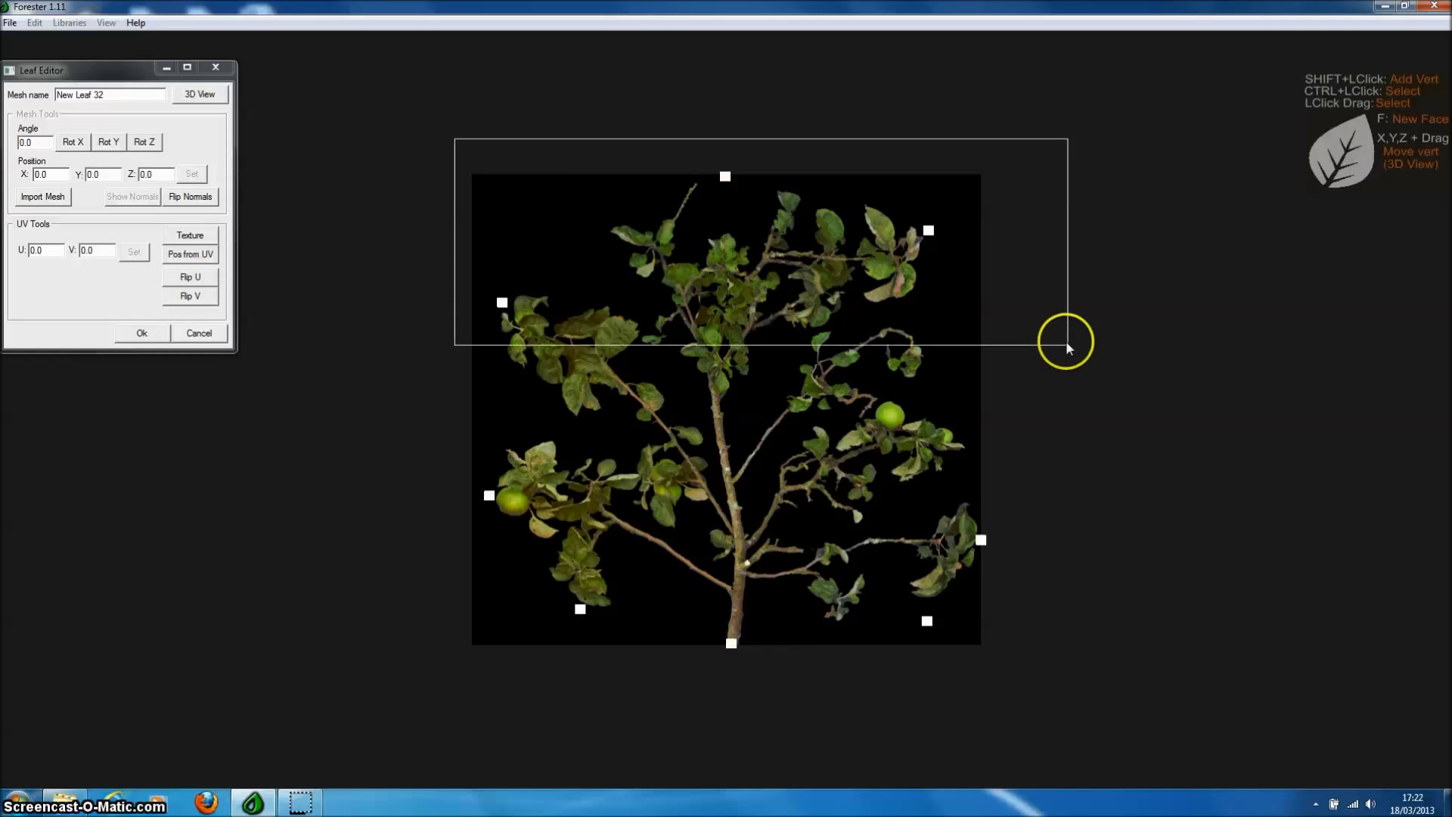
pyautogui.click(502, 302)
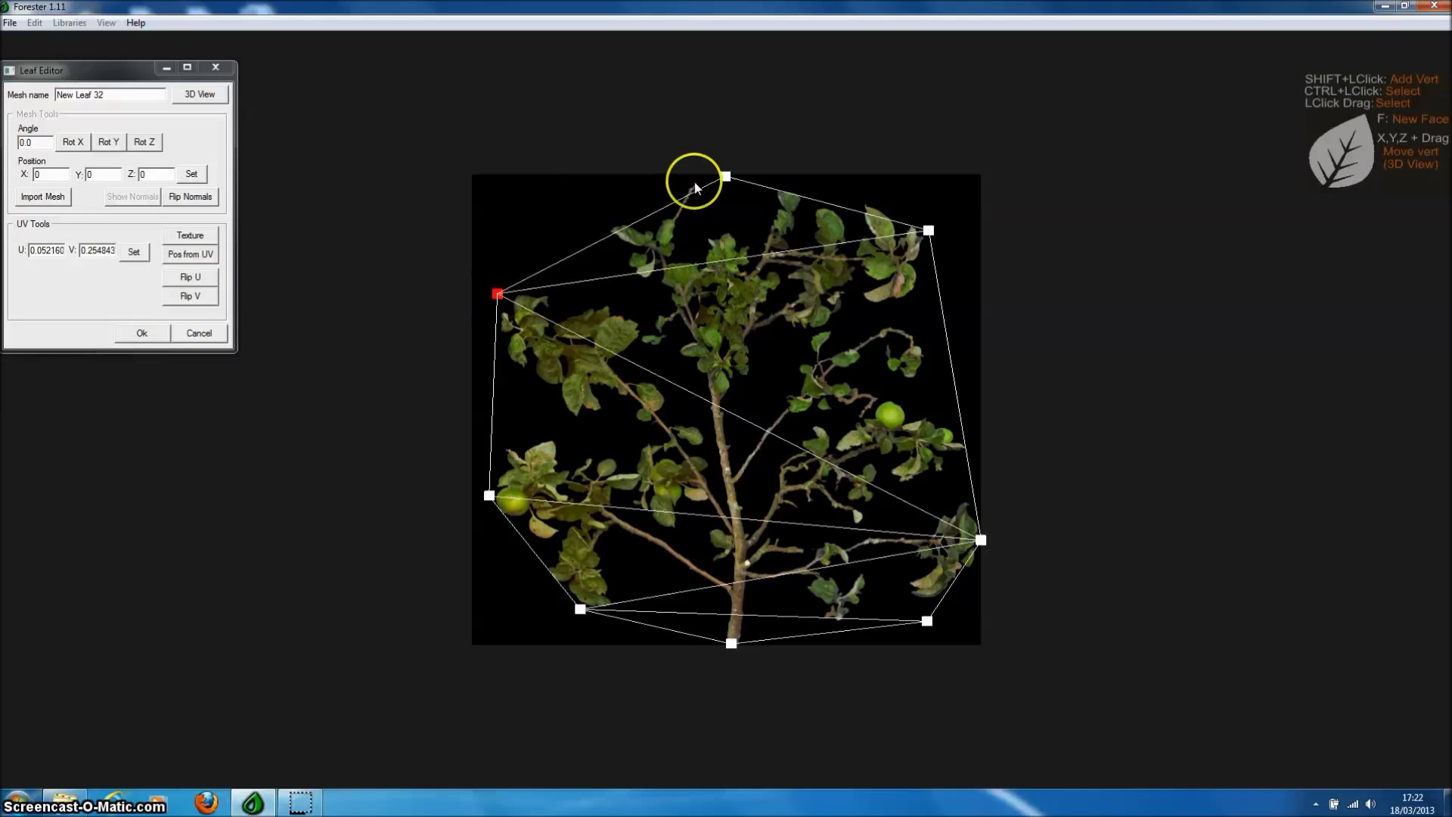
pyautogui.click(735, 176)
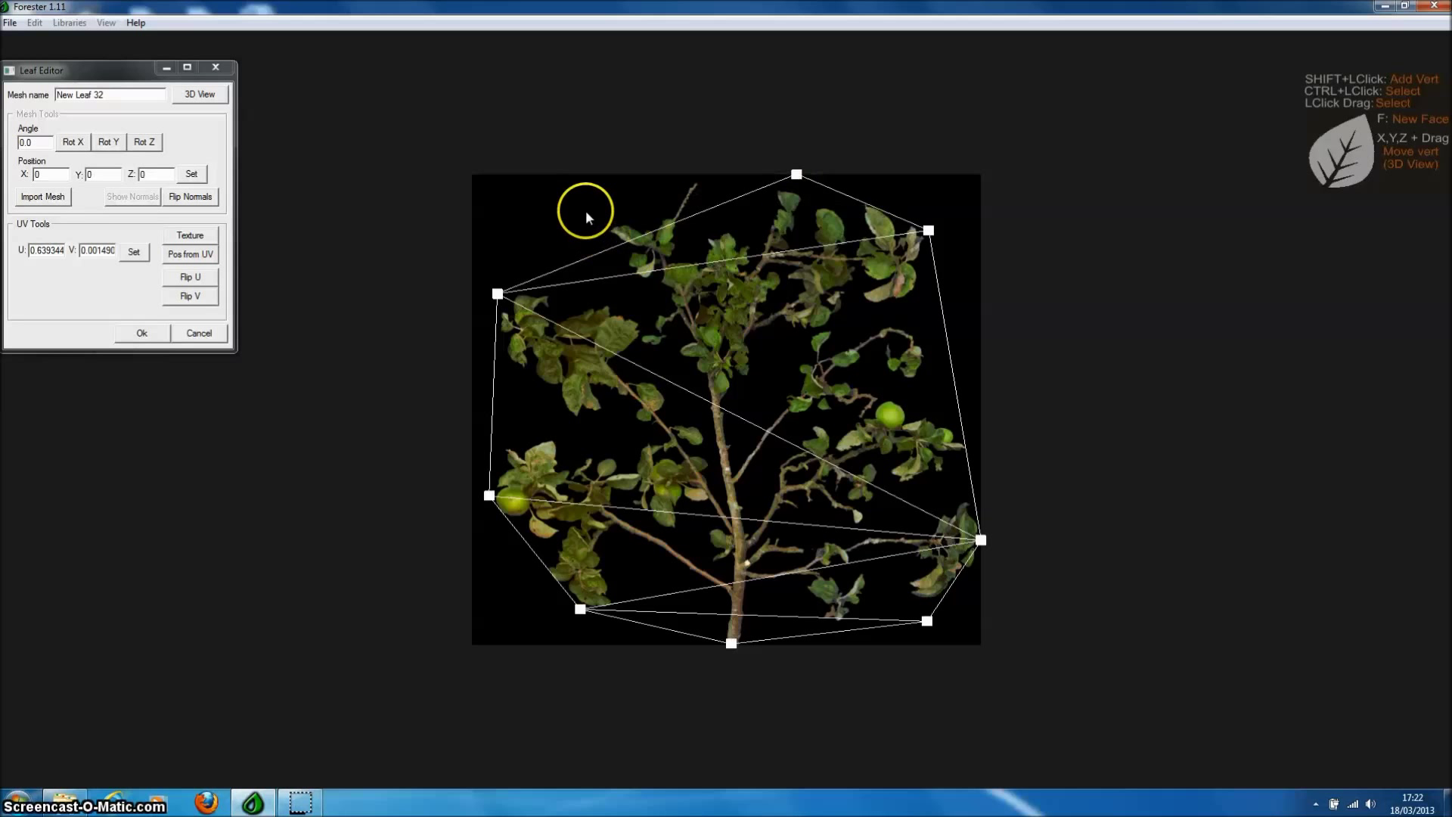
pyautogui.moveTo(677, 181)
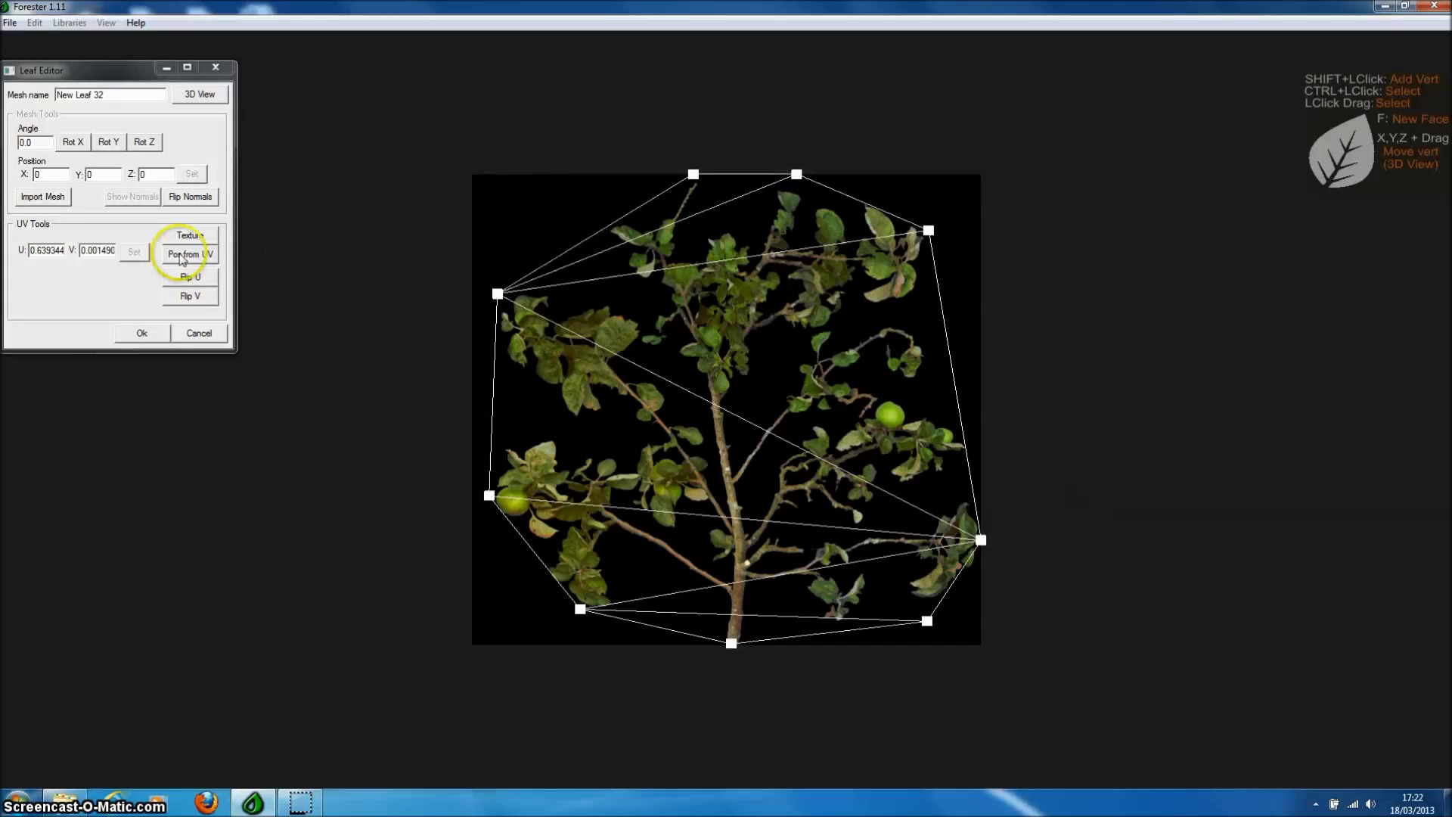
# - Generate positions from UV, mark the x axis, and toggle Show Normals to check them
pyautogui.click(189, 254)
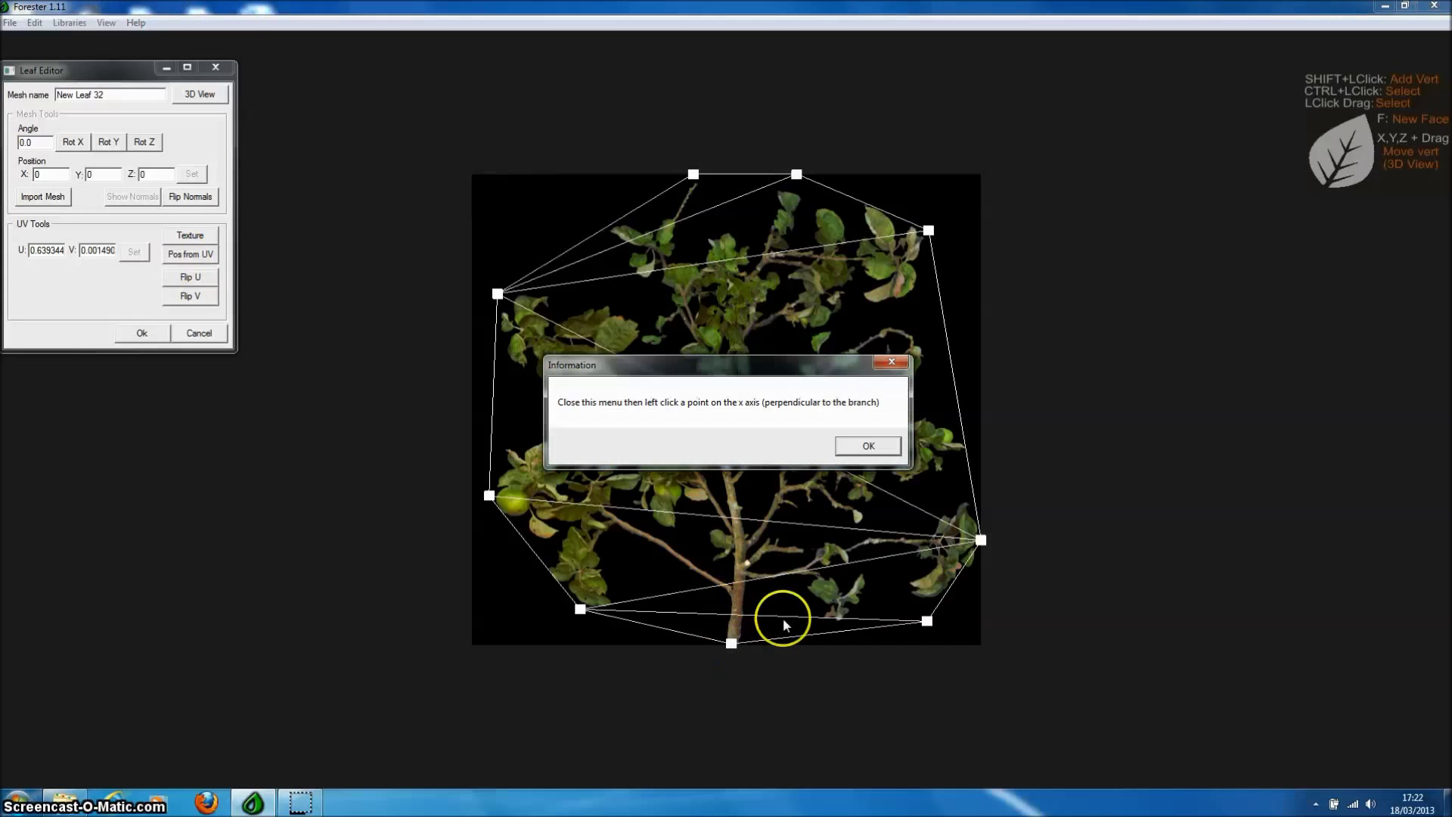
pyautogui.click(867, 446)
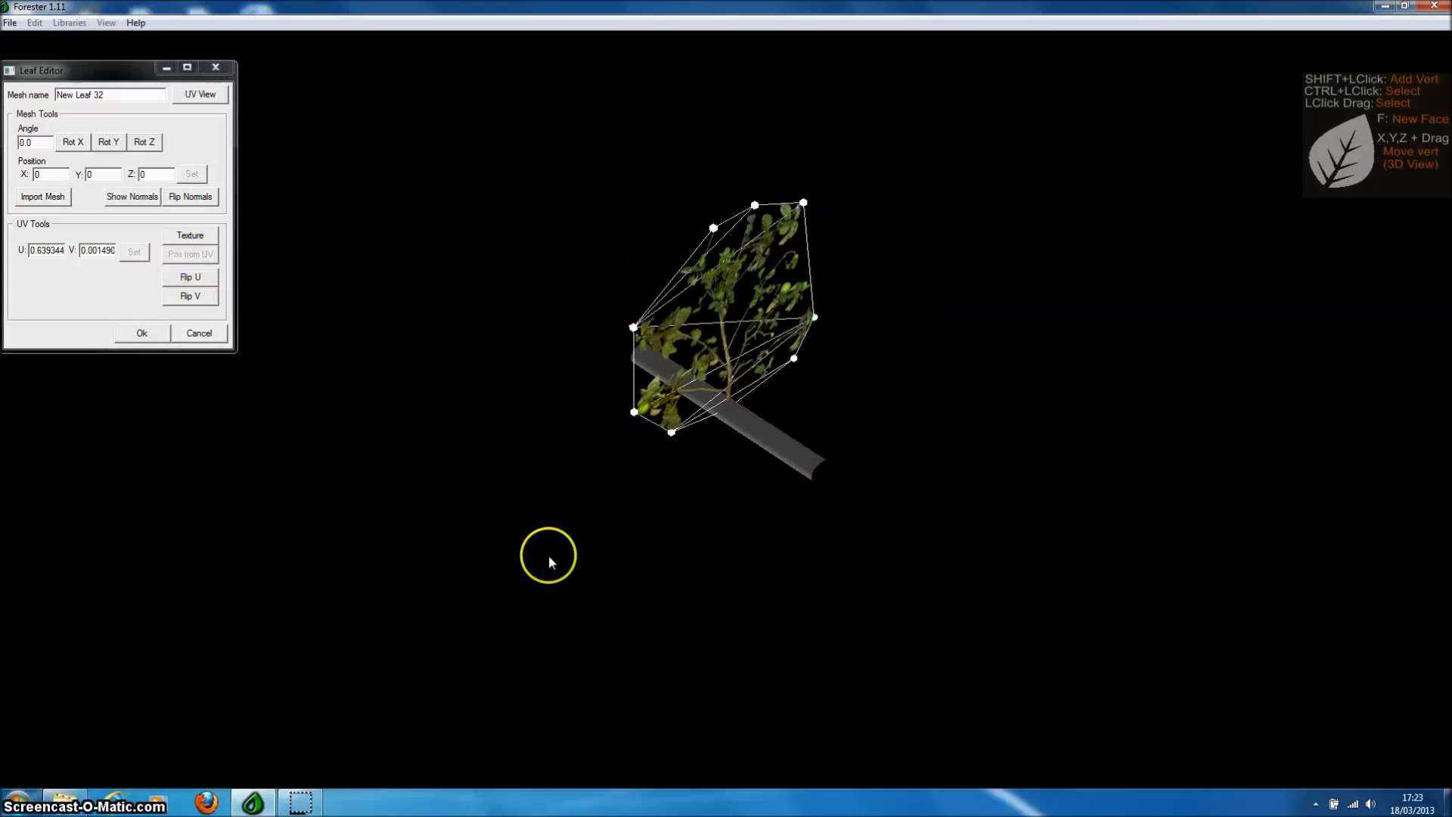
pyautogui.click(132, 196)
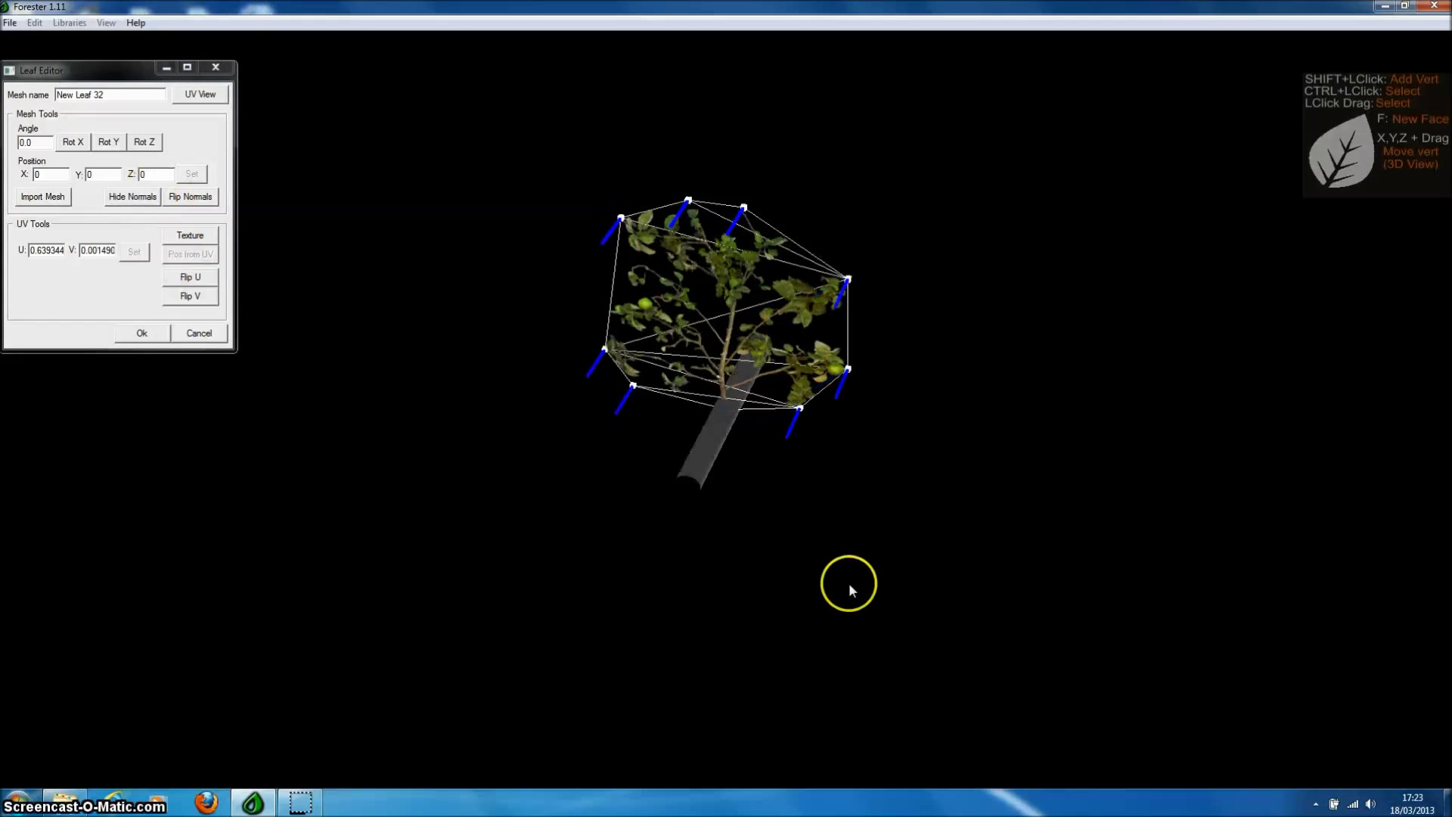
pyautogui.click(189, 196)
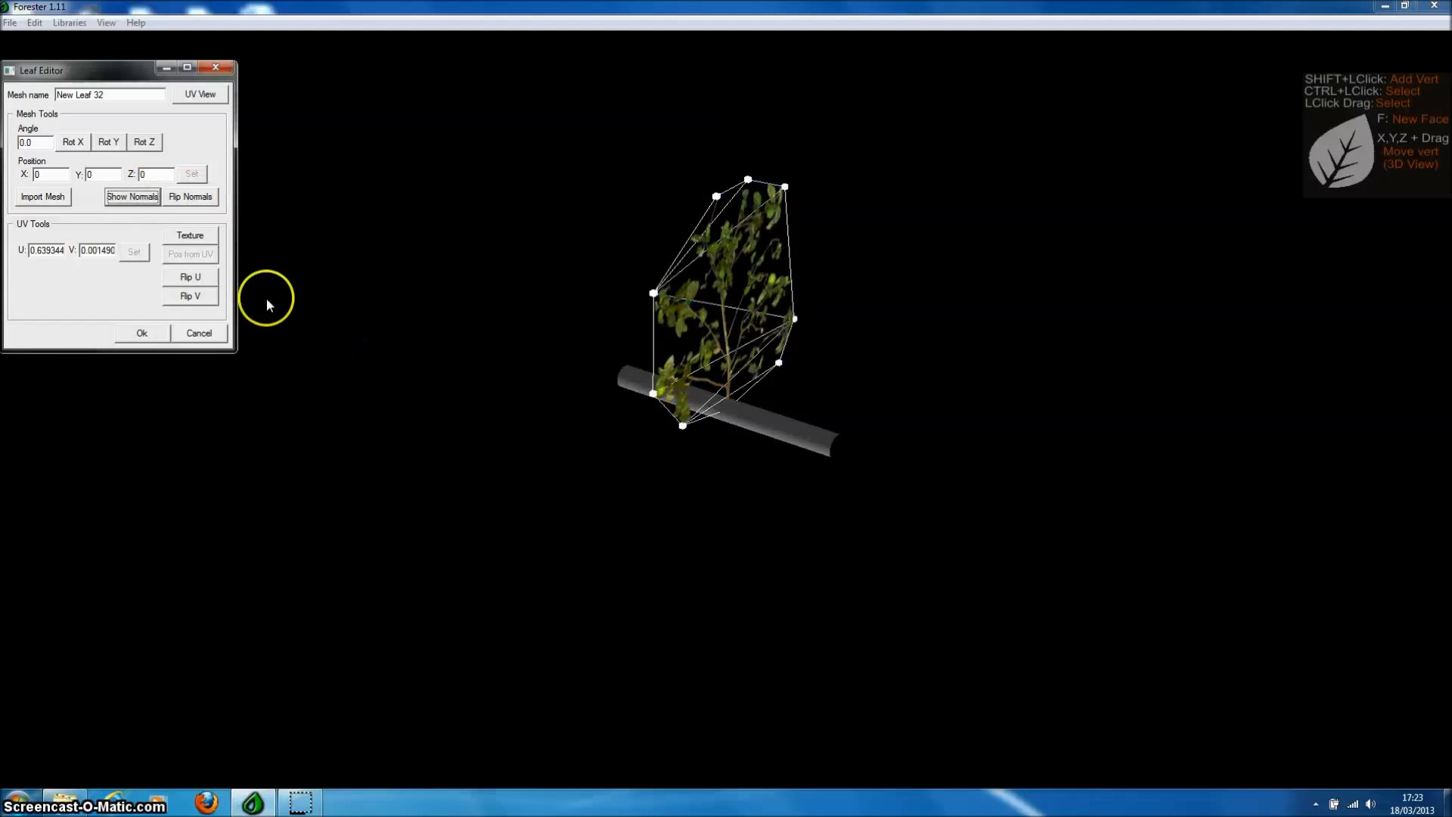
pyautogui.click(131, 197)
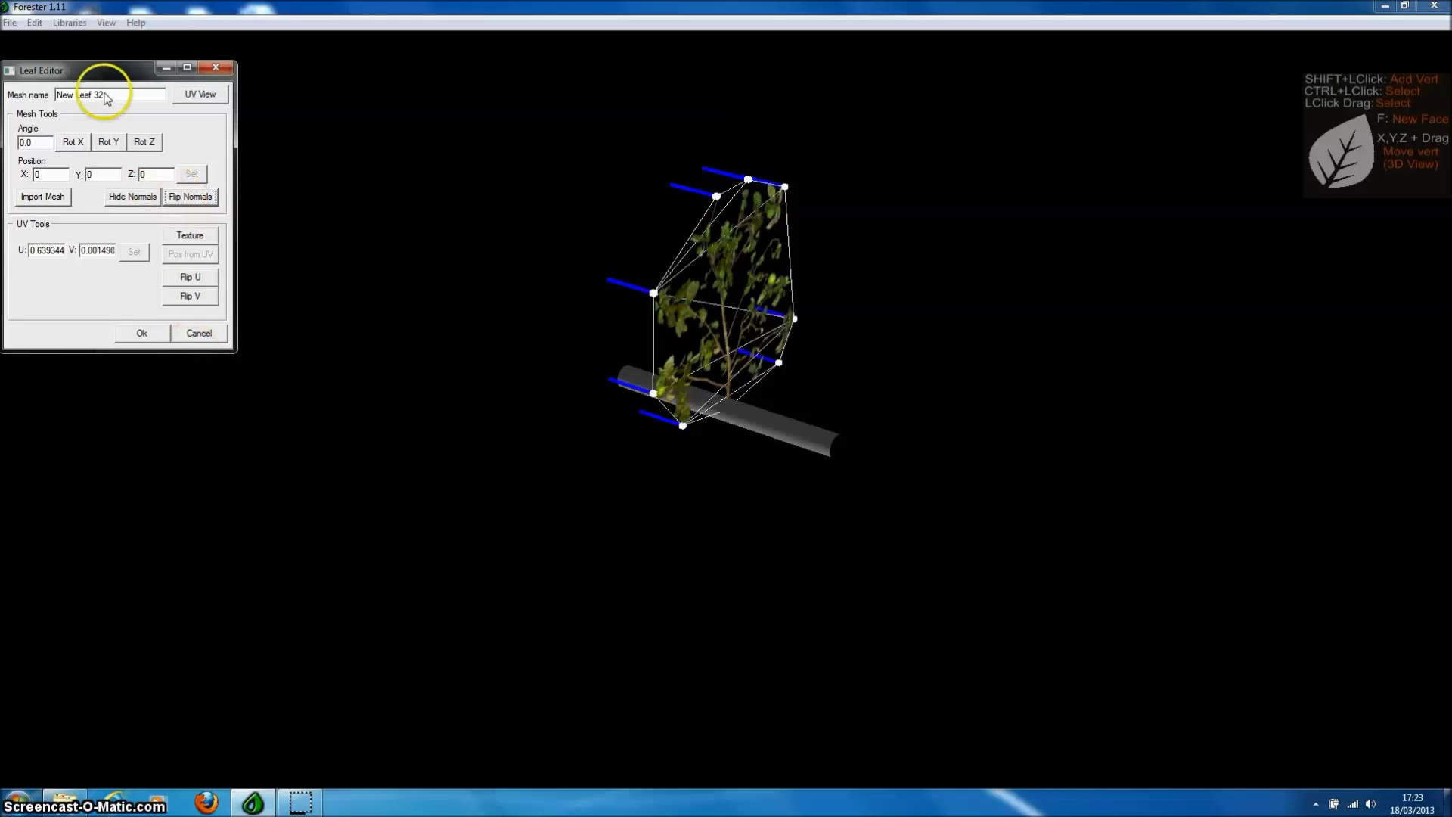
pyautogui.write('new')
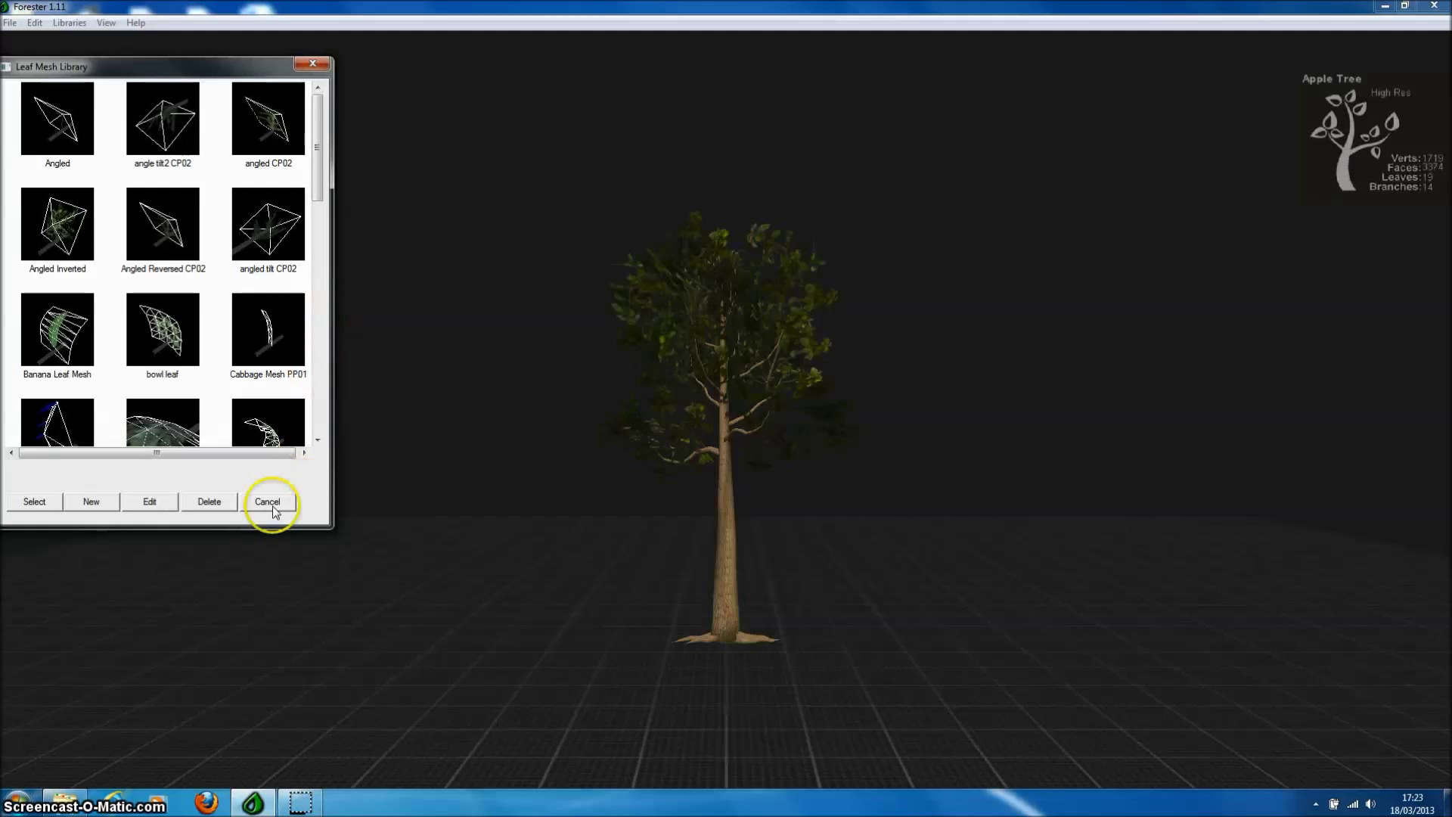
# - Assign the new mesh to Default Leaf and rebuild the apple tree with 20 leaves
pyautogui.click(267, 500)
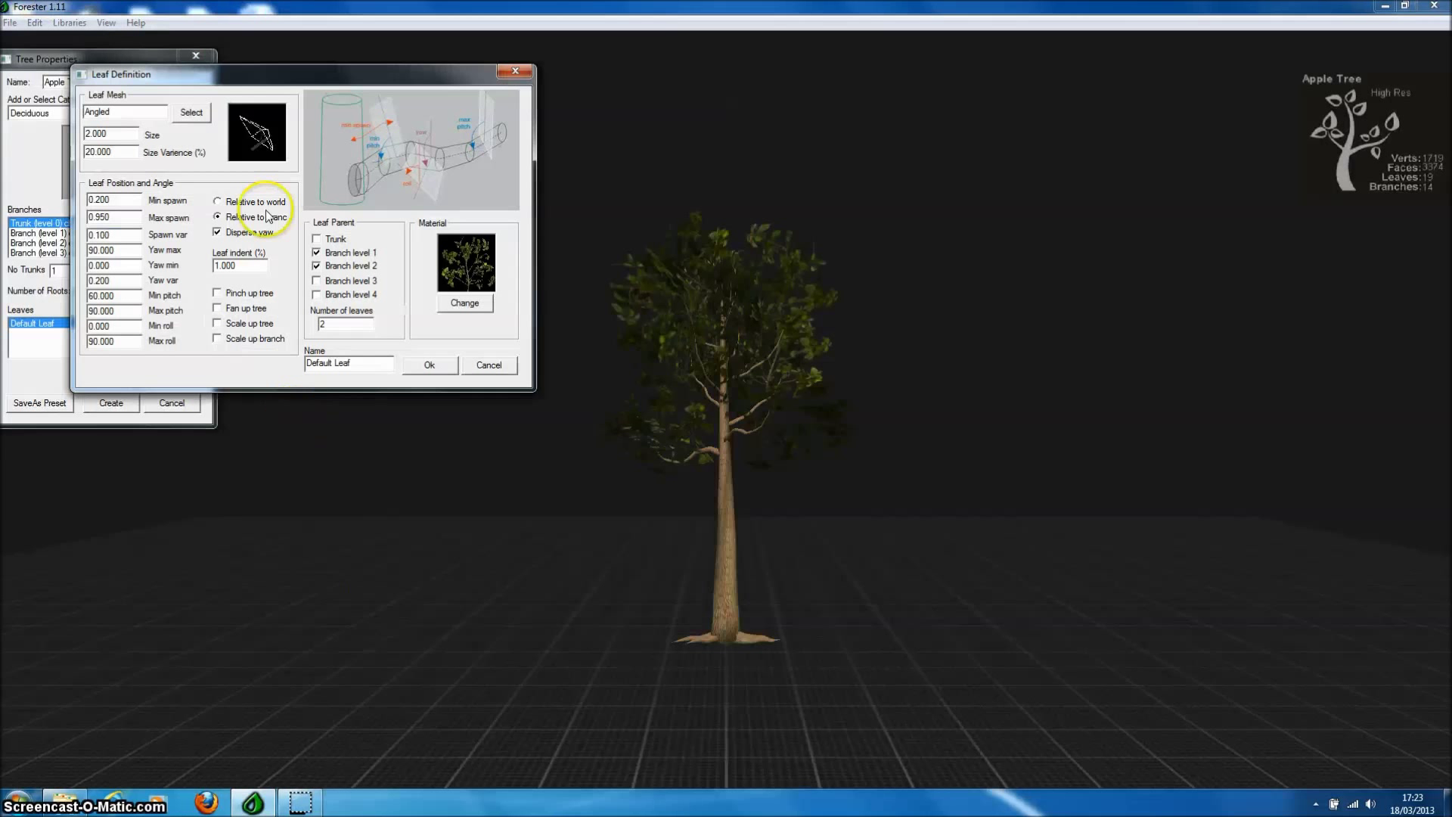
pyautogui.click(191, 112)
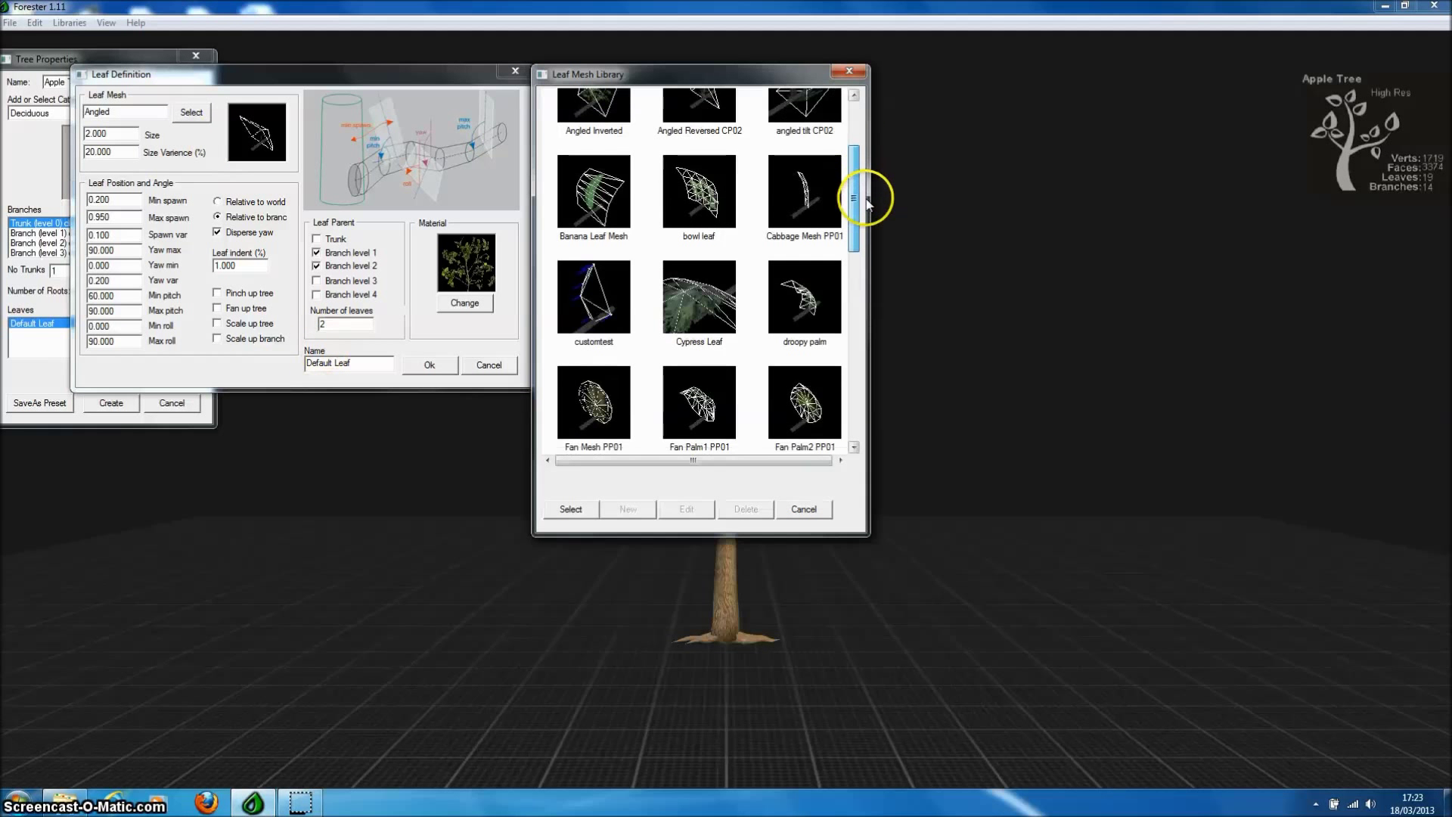
pyautogui.scroll(-3)
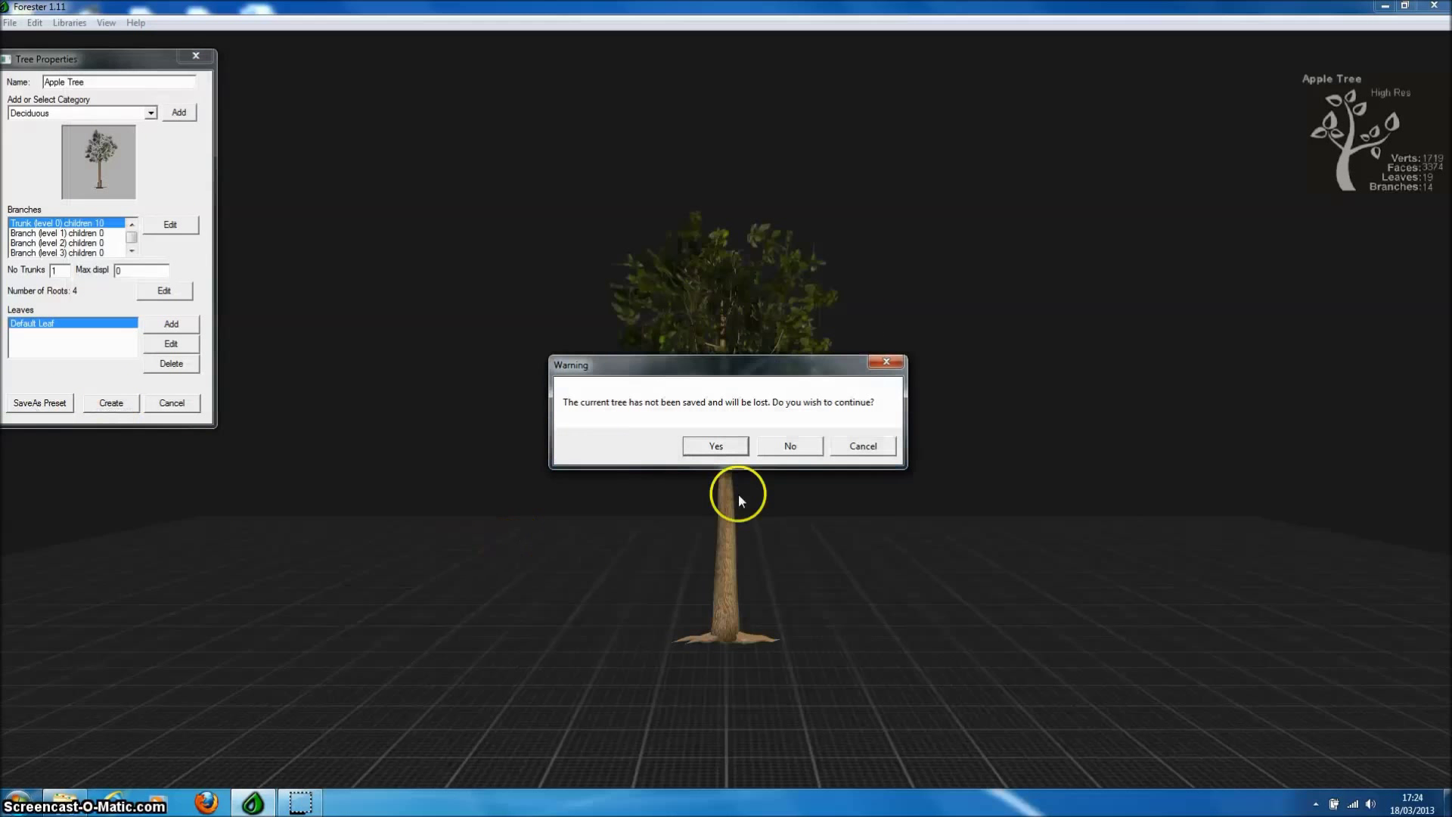
pyautogui.click(714, 445)
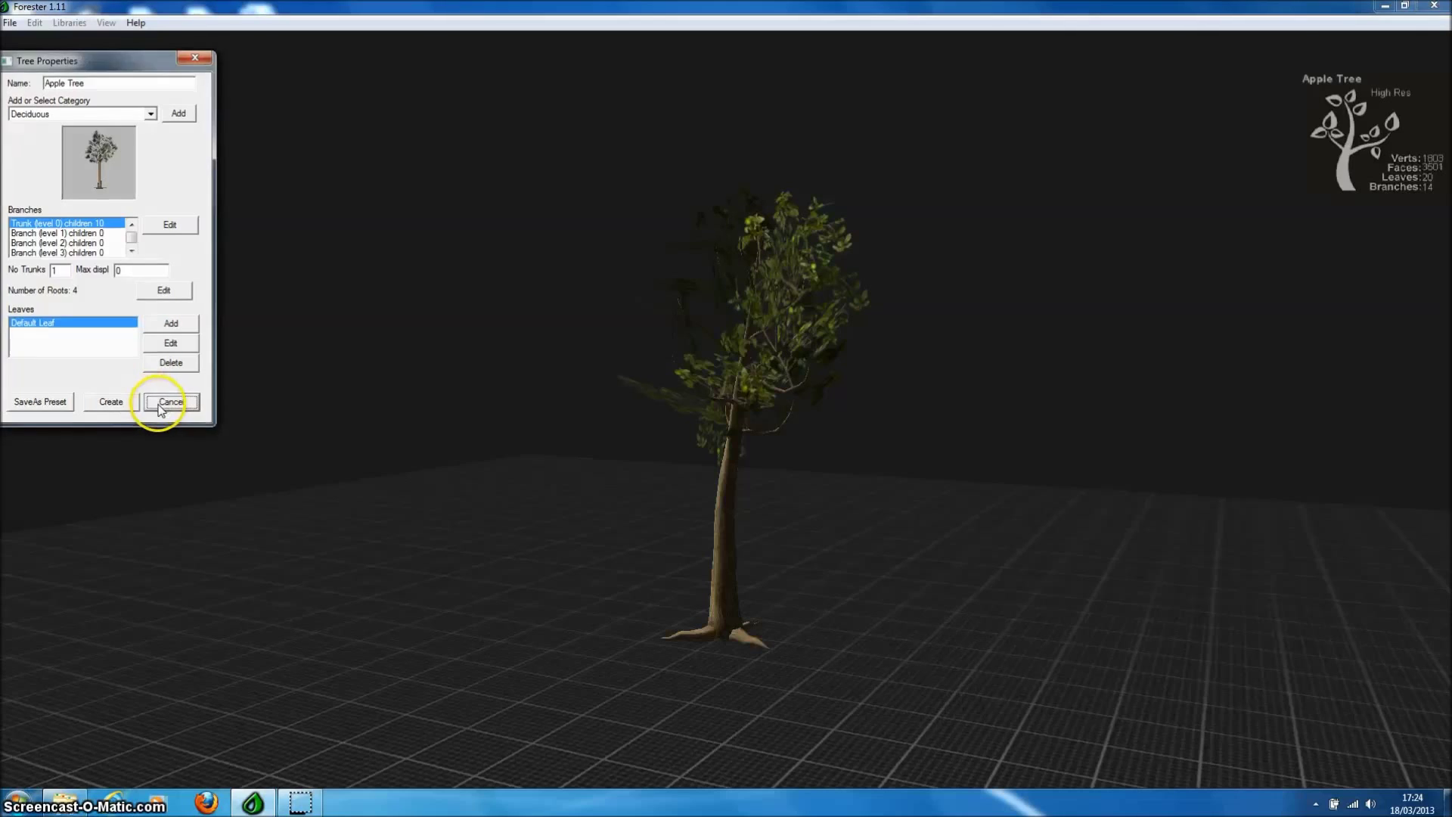
pyautogui.click(169, 401)
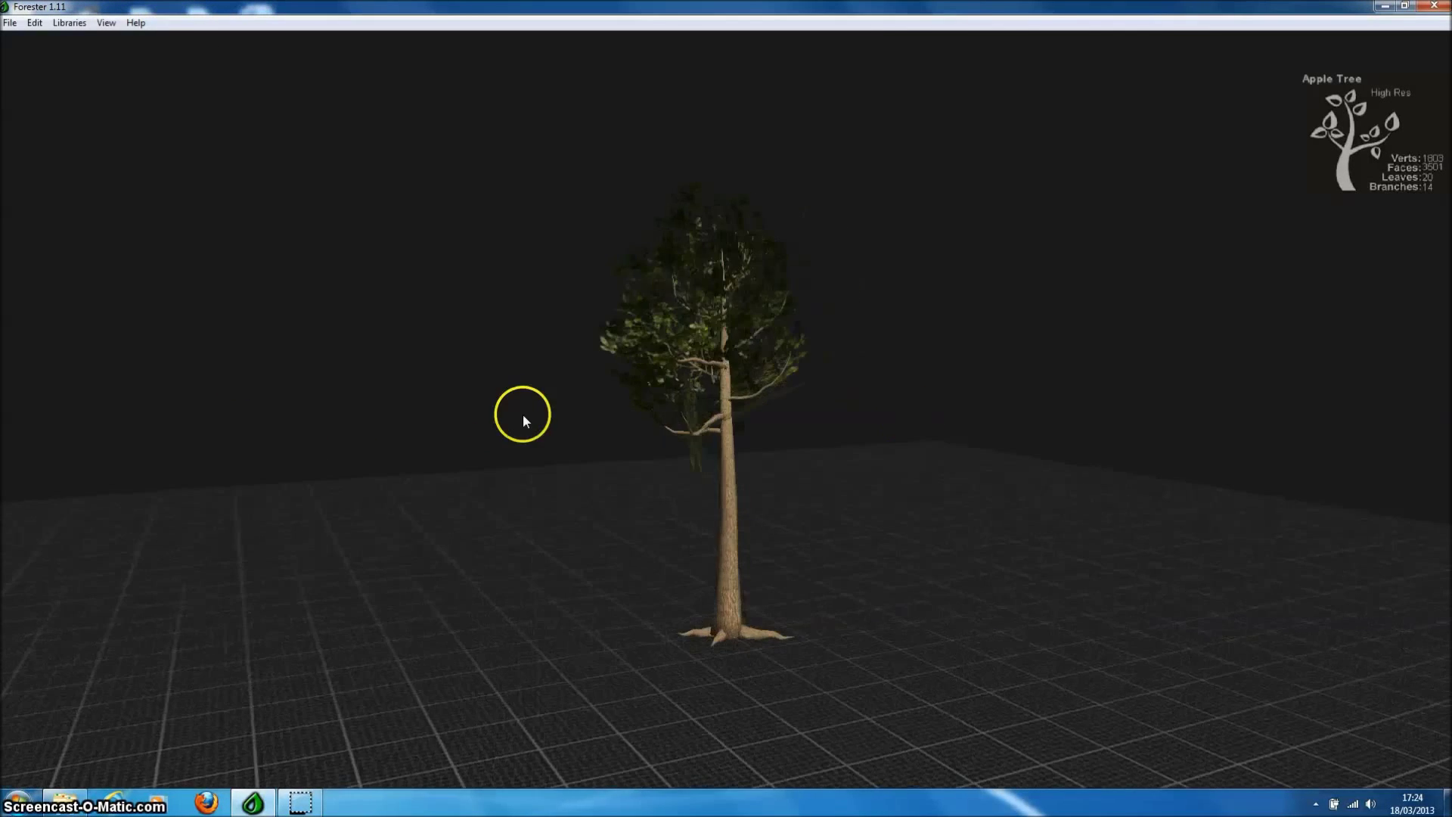
pyautogui.moveTo(521, 414); pyautogui.dragTo(764, 463)
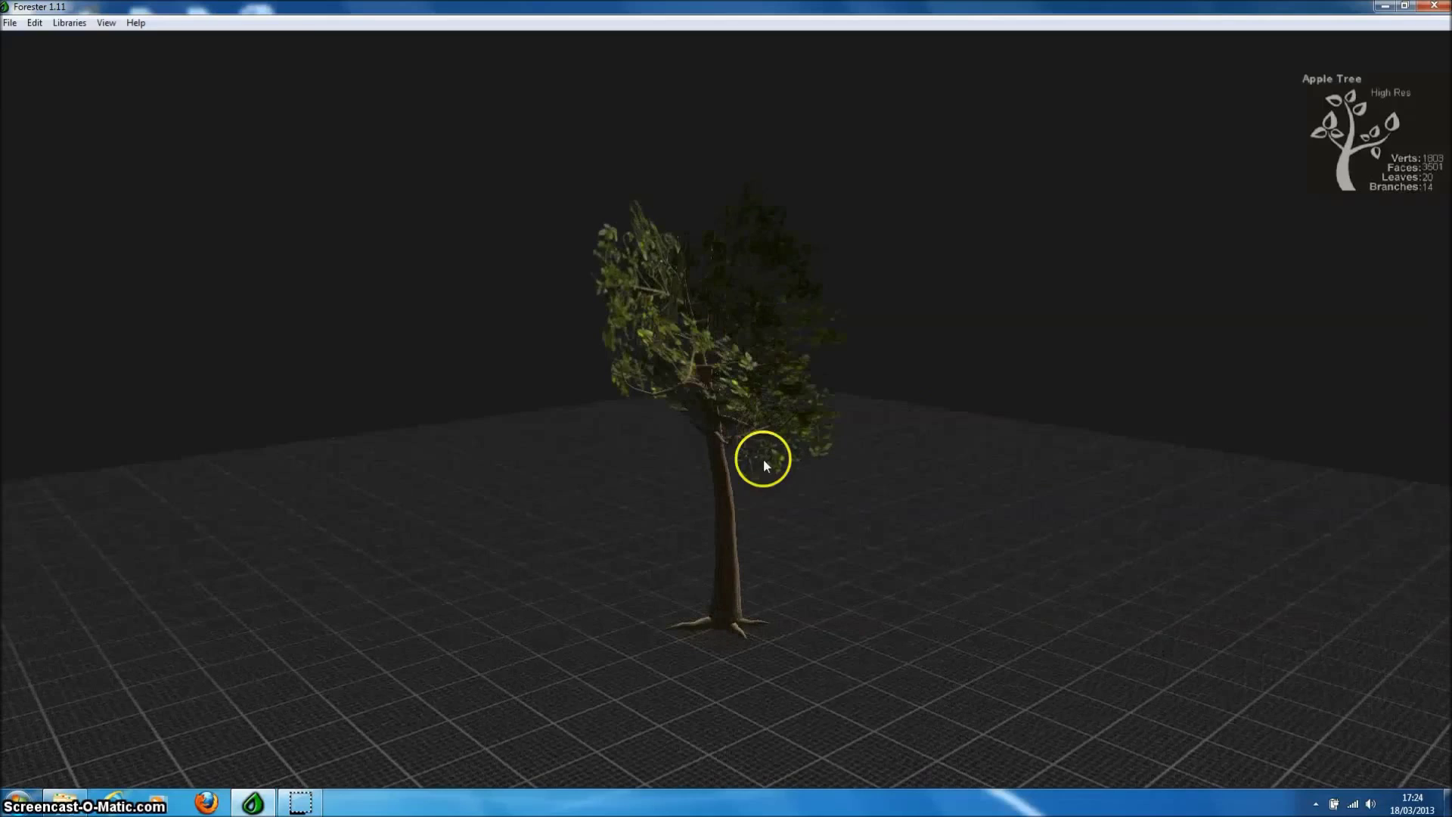